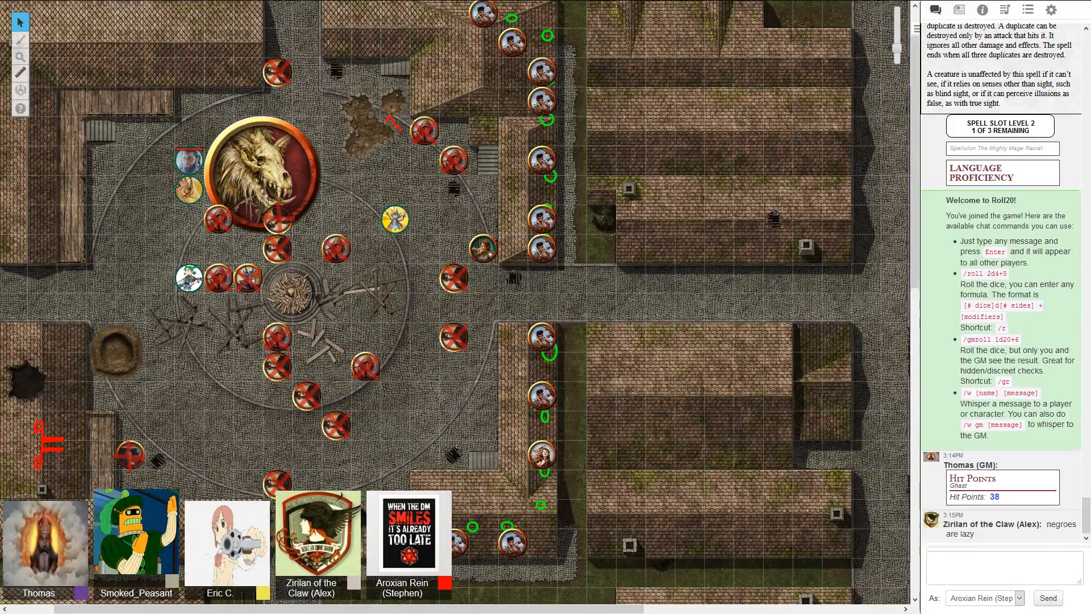
{"action": "mouse_move", "coordinate": [437, 382]}
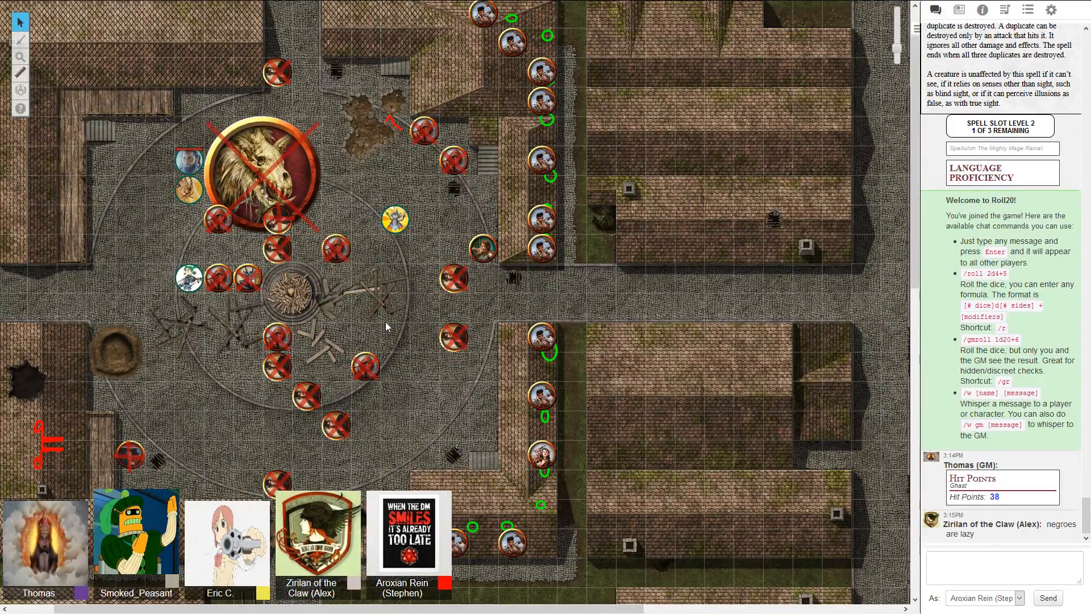
{"action": "mouse_move", "coordinate": [516, 282]}
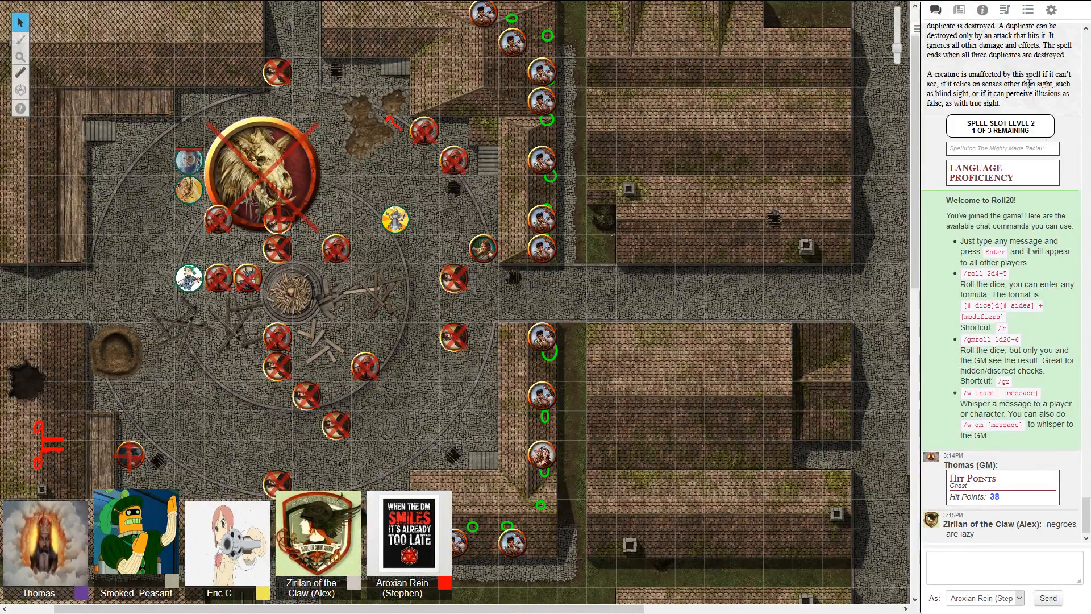
{"action": "left_click", "coordinate": [960, 10]}
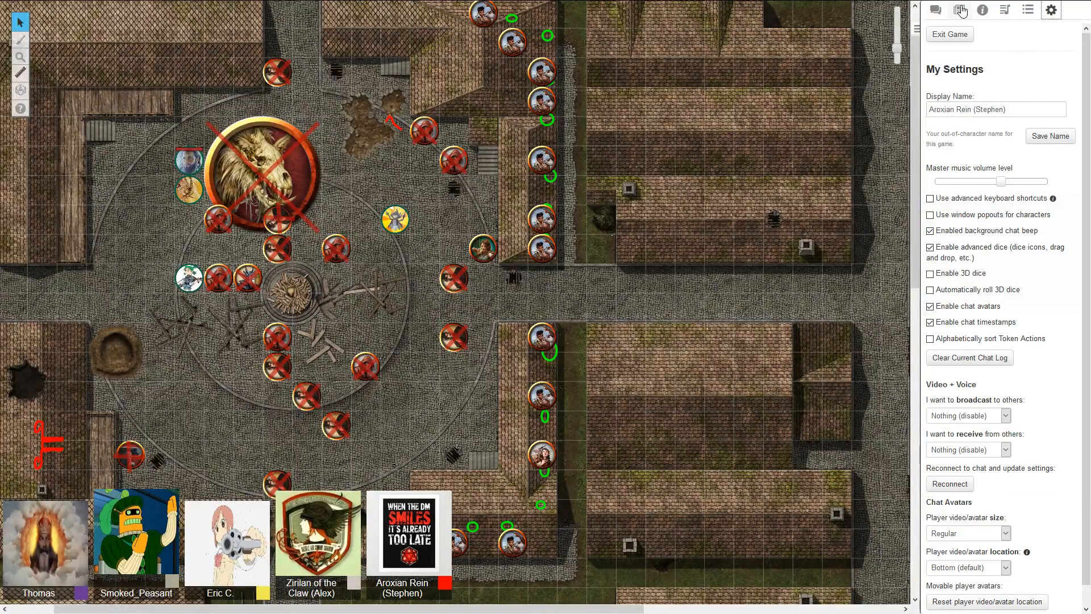
{"action": "left_click", "coordinate": [961, 9]}
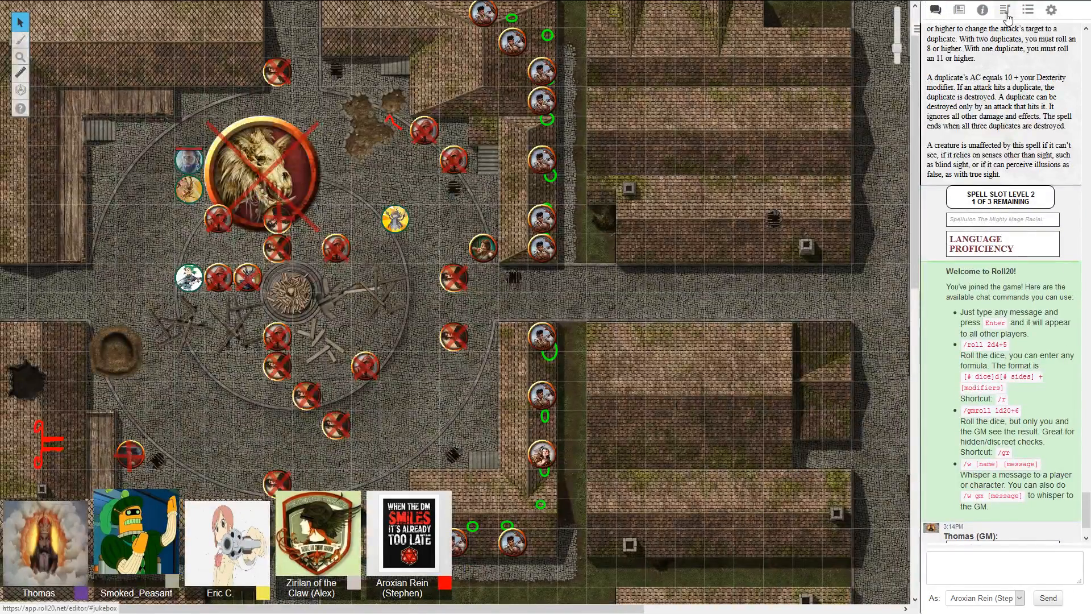
{"action": "left_click", "coordinate": [1006, 10]}
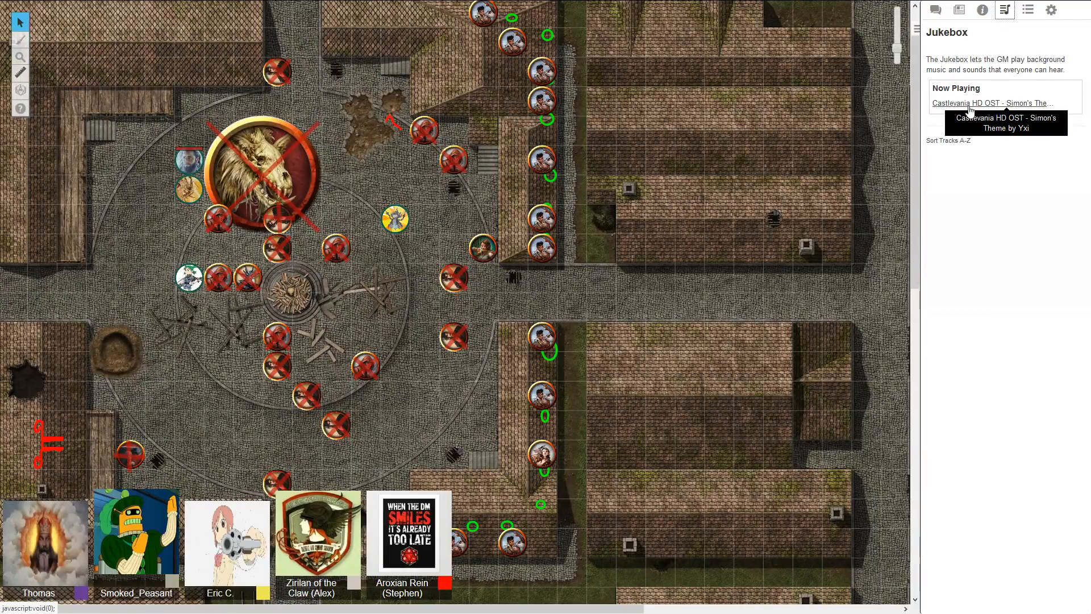
{"action": "left_click", "coordinate": [937, 12]}
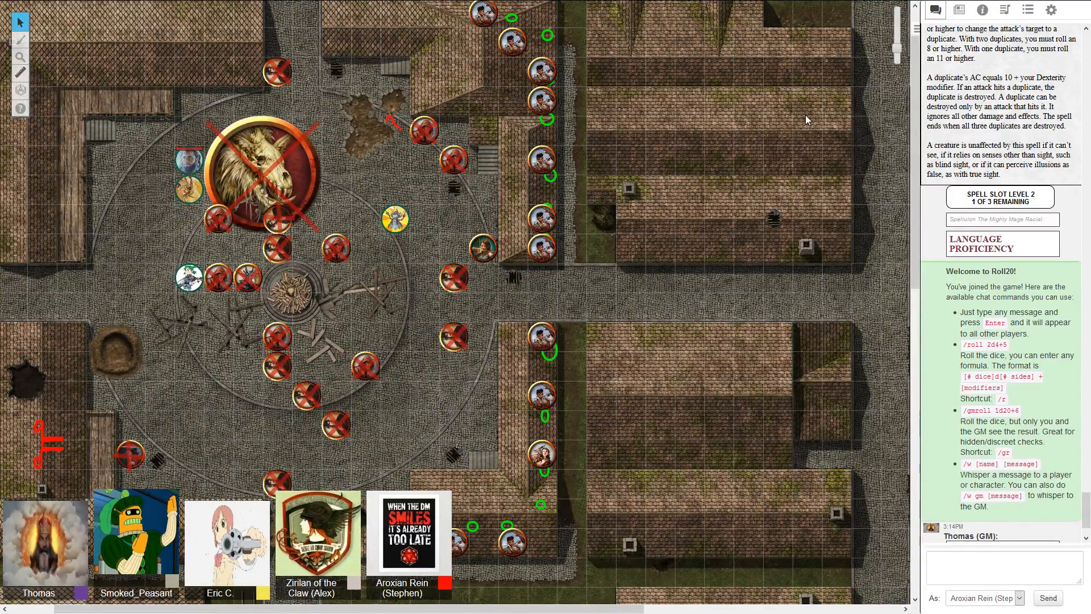
{"action": "mouse_move", "coordinate": [1027, 527]}
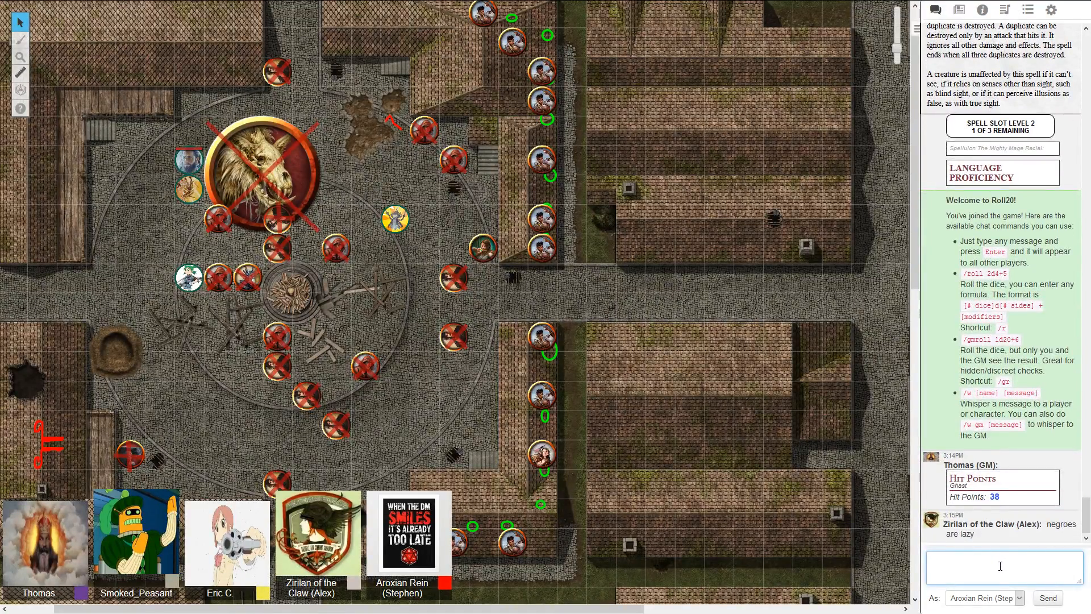
{"action": "type", "text": "1"}
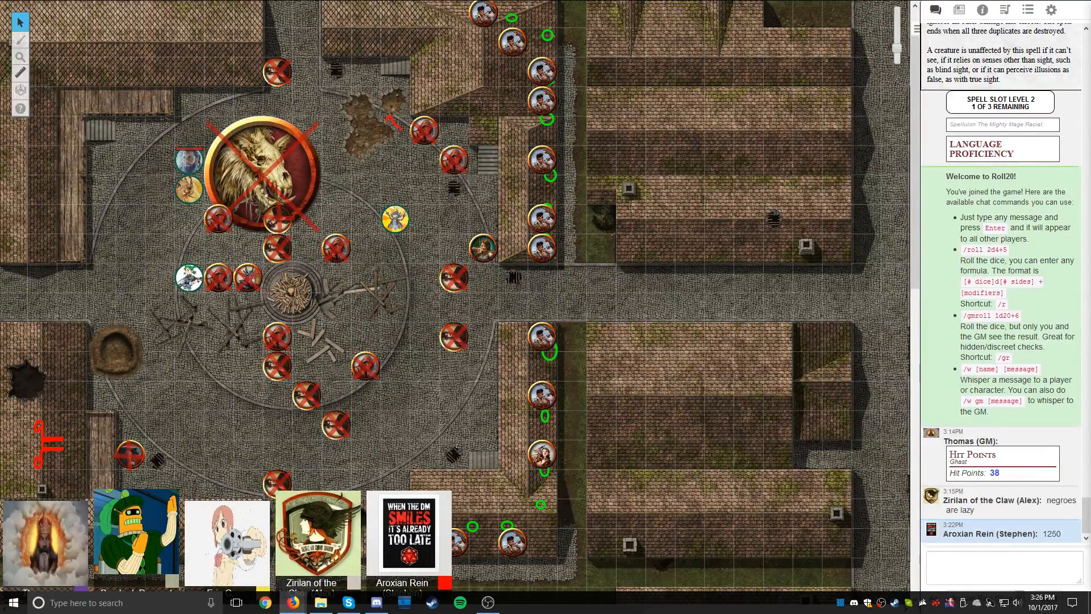
{"action": "mouse_move", "coordinate": [953, 269]}
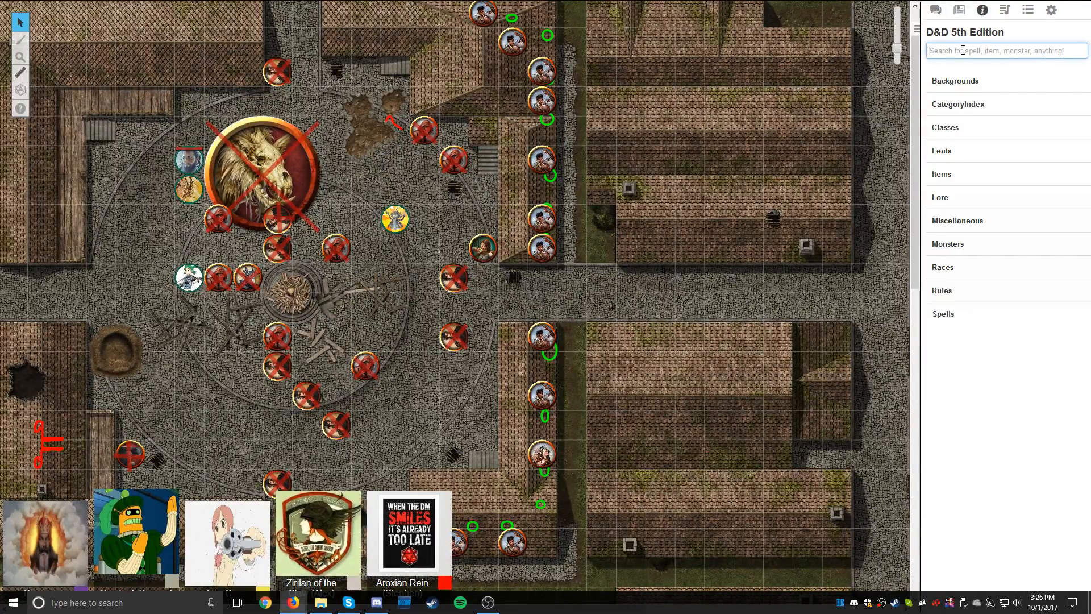
Step: Search 'uncanny', view and select Rogue: Uncanny Dodge, then close it and clear the search
{"action": "type", "text": "uncanny"}
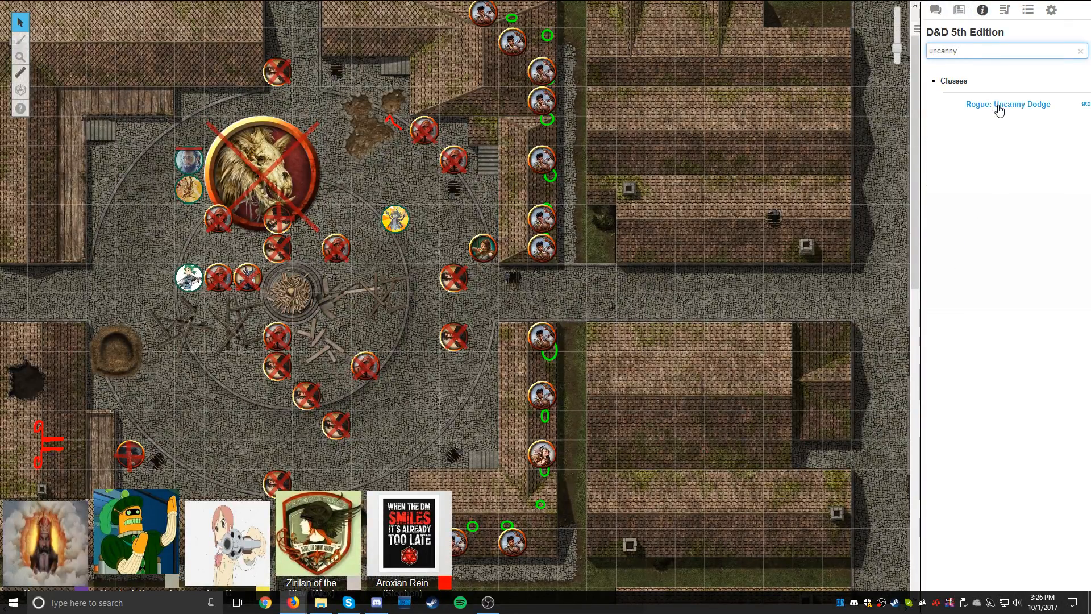
{"action": "left_click", "coordinate": [1008, 104]}
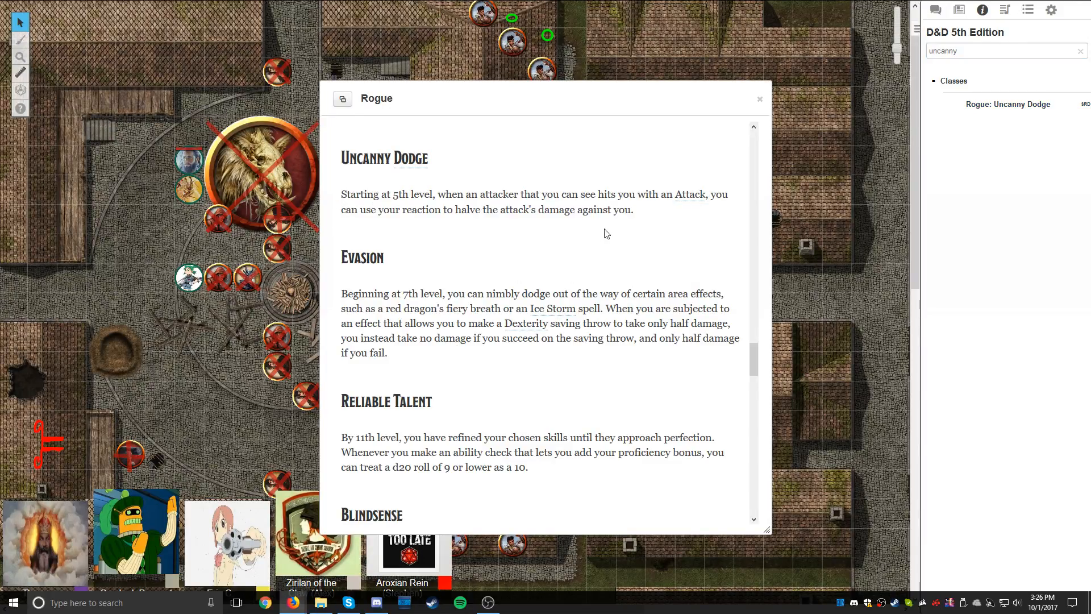
{"action": "left_click_drag", "start_coordinate": [340, 151], "coordinate": [635, 210]}
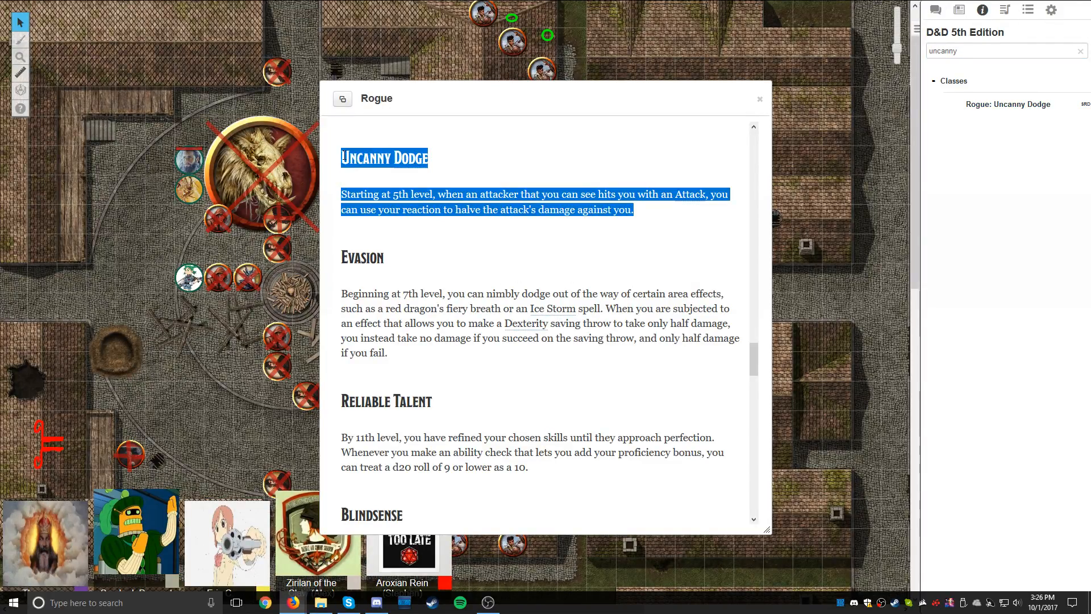
{"action": "left_click", "coordinate": [759, 99]}
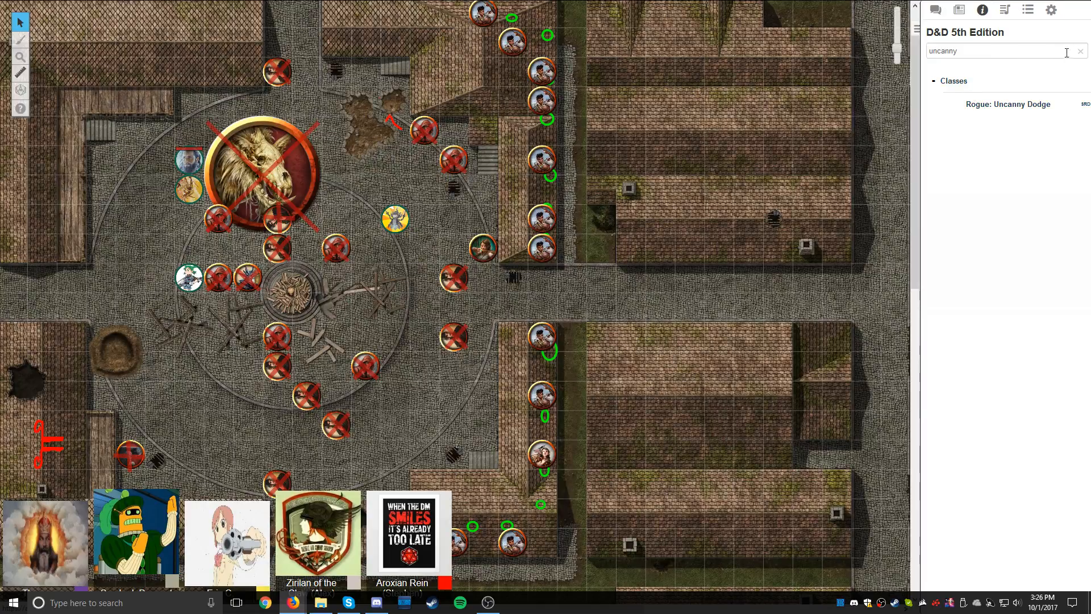
{"action": "left_click", "coordinate": [1080, 51]}
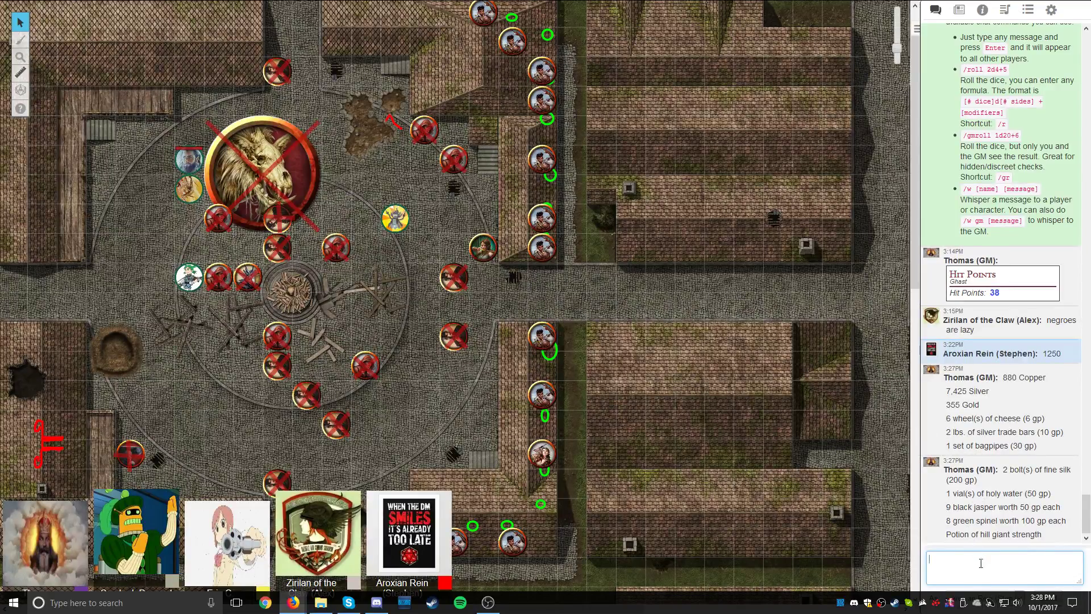
{"action": "mouse_move", "coordinate": [984, 561]}
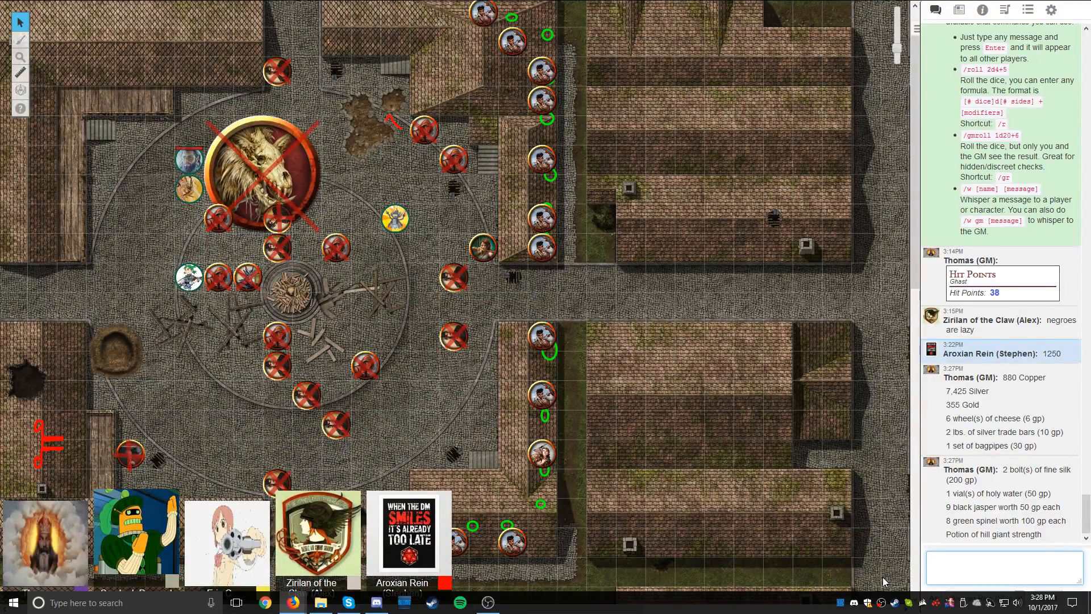
{"action": "left_click", "coordinate": [1004, 571]}
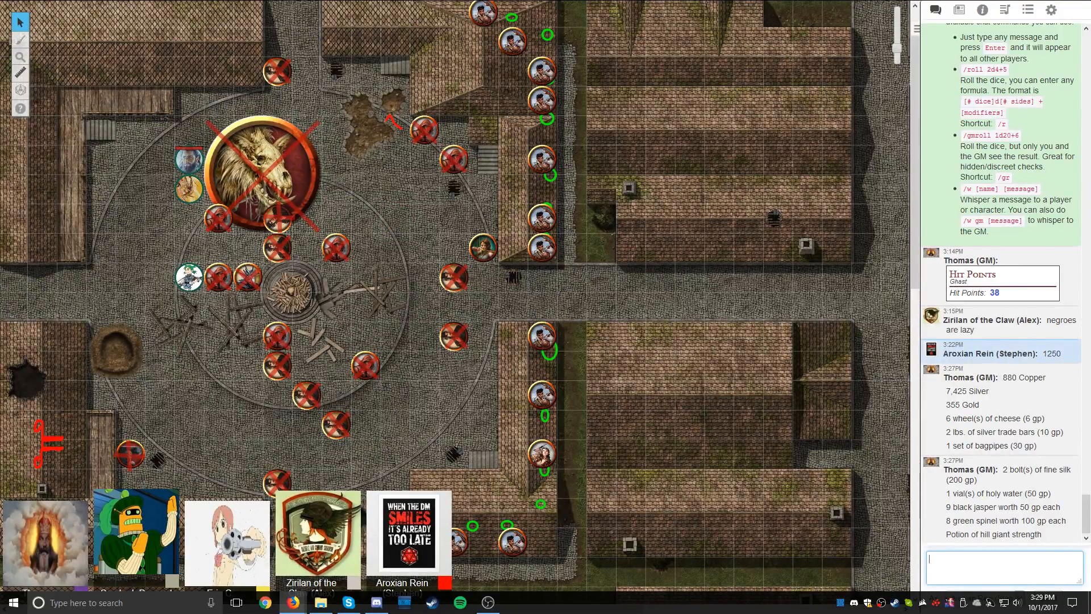
{"action": "mouse_move", "coordinate": [942, 209]}
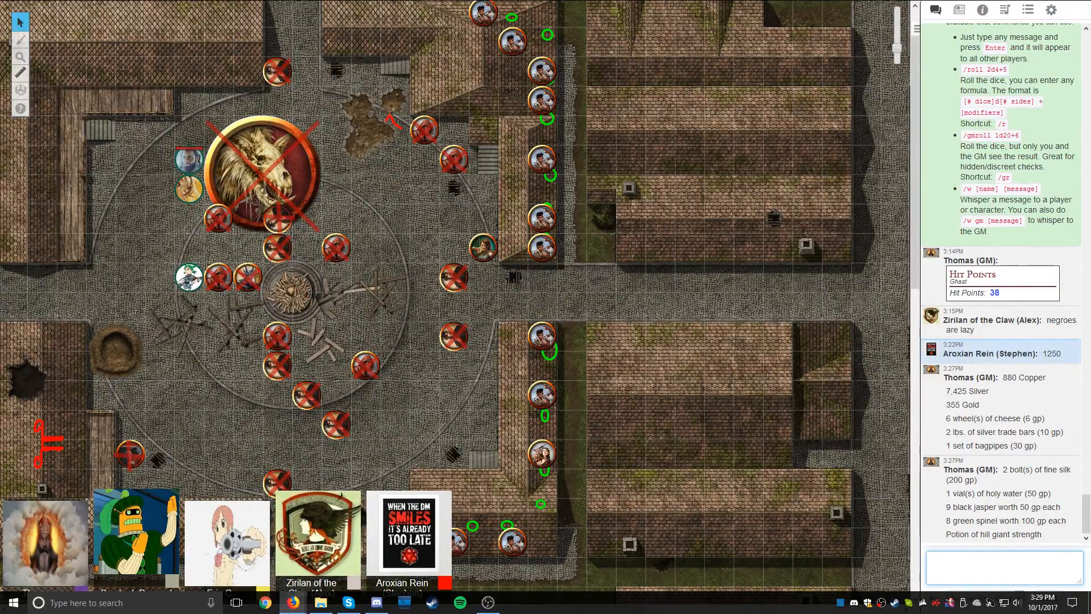
{"action": "mouse_move", "coordinate": [1044, 450]}
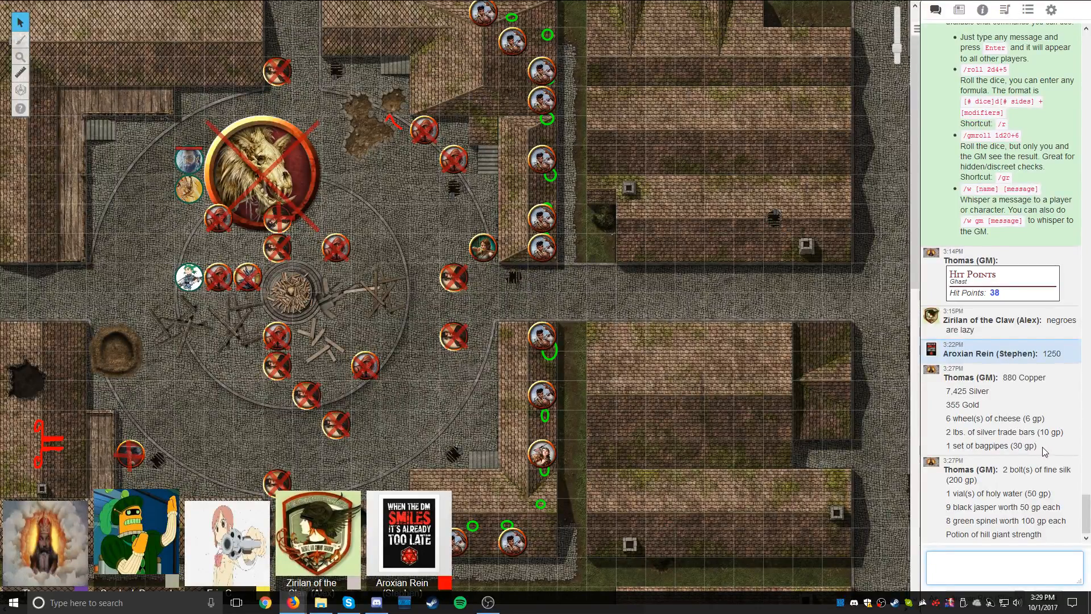
{"action": "left_click_drag", "start_coordinate": [1003, 377], "coordinate": [1030, 418]}
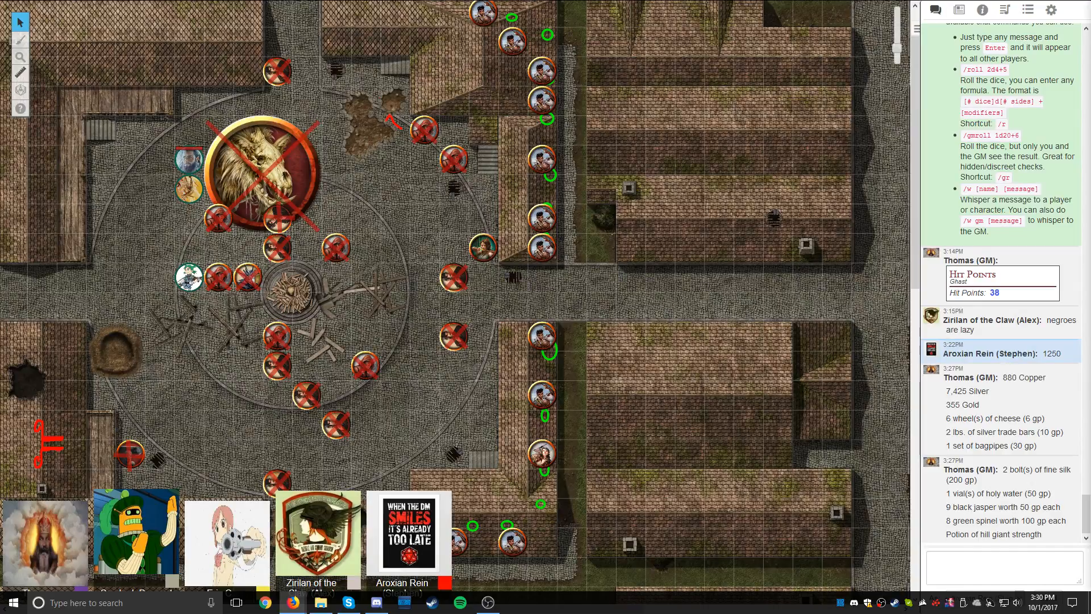
Step: Post a 4d4 roll to chat totalling 10 (3+3+3+1)
{"action": "left_click", "coordinate": [1002, 566]}
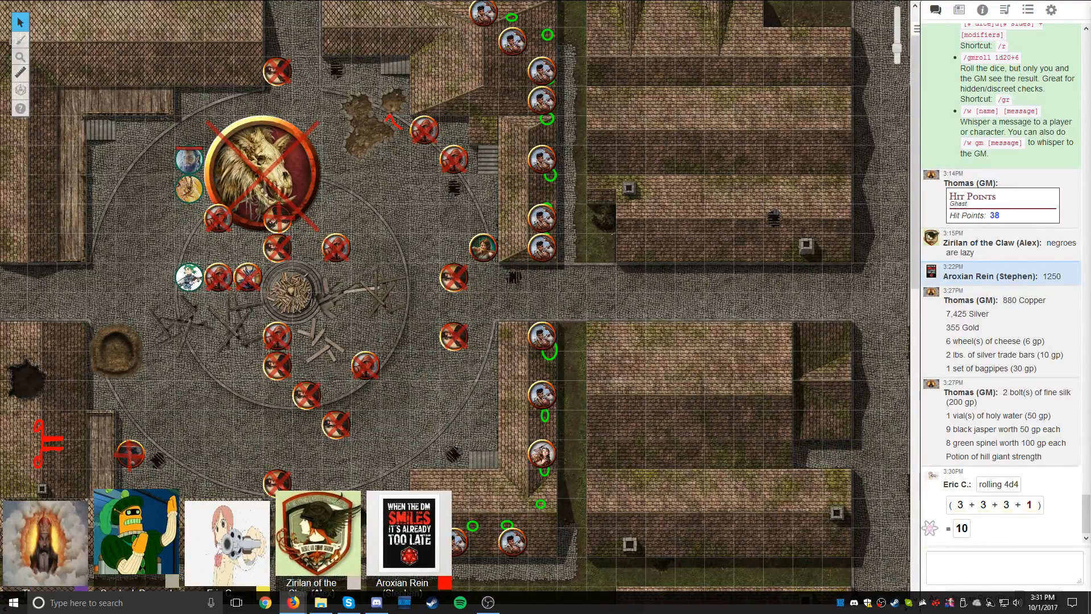
Step: Scroll the chat to follow three d100 rolls landing 20, 12 and 87
{"action": "scroll", "scroll_direction": "down", "scroll_amount": 3}
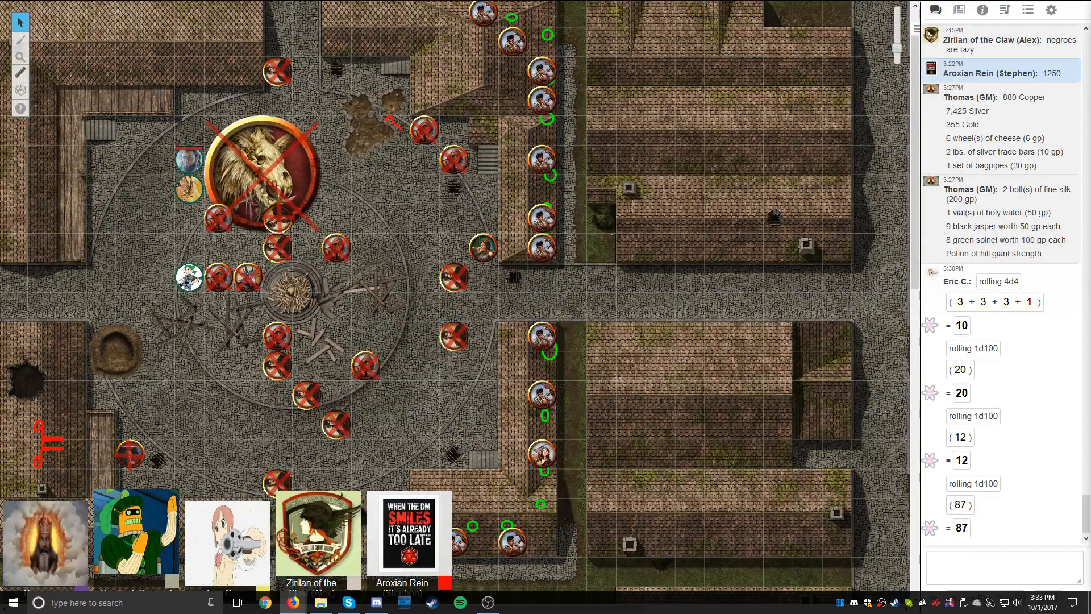
Step: Scroll the chat as d100 rolls of 88, 51 and 51 arrive
{"action": "scroll", "scroll_direction": "down", "scroll_amount": 3}
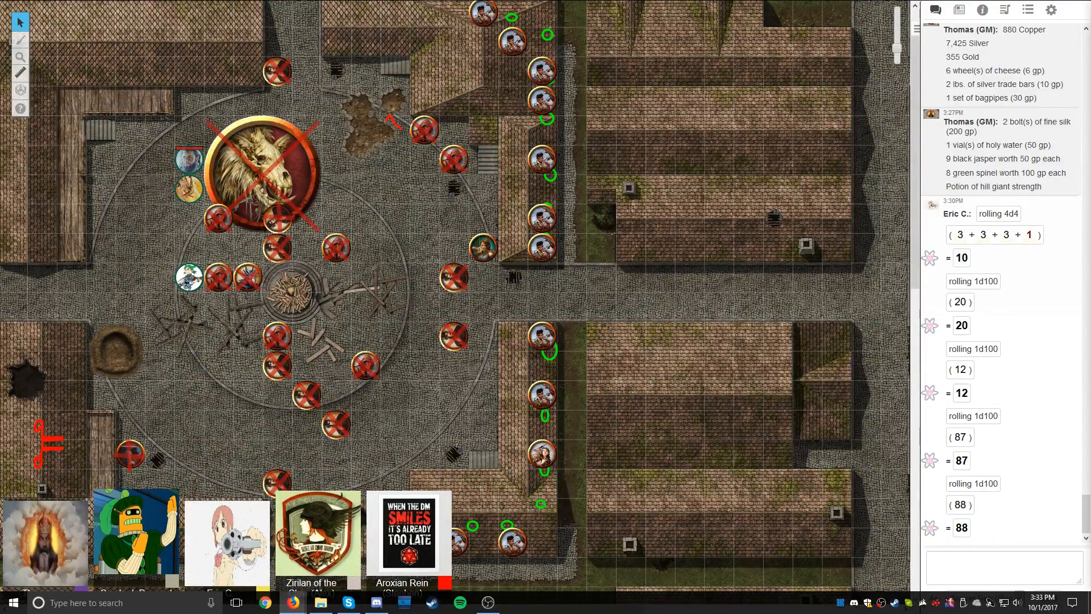
{"action": "scroll", "scroll_direction": "down", "scroll_amount": 3}
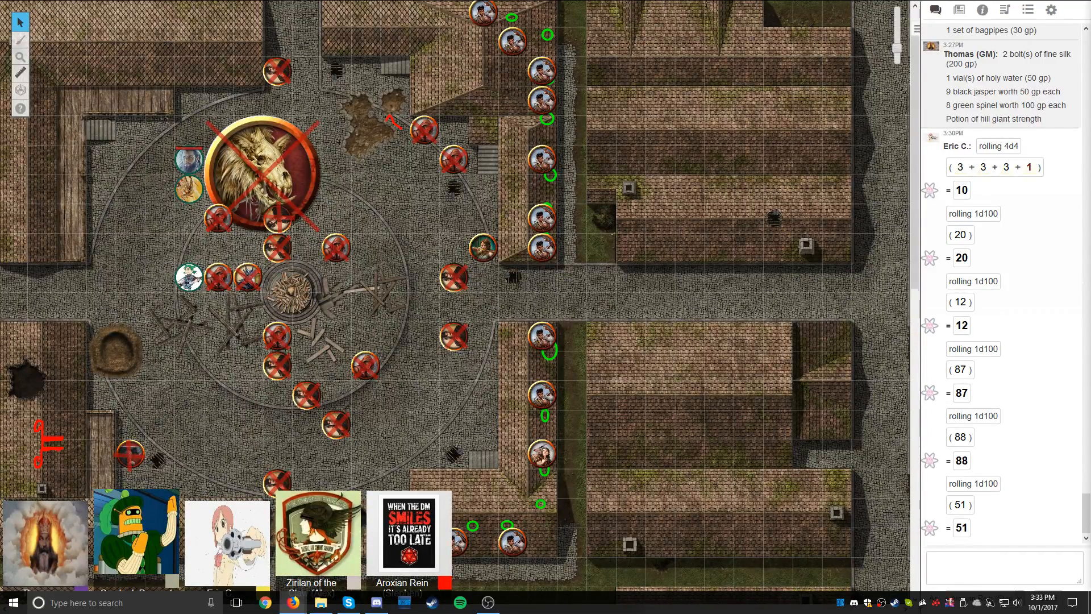
{"action": "scroll", "scroll_direction": "down", "scroll_amount": 3}
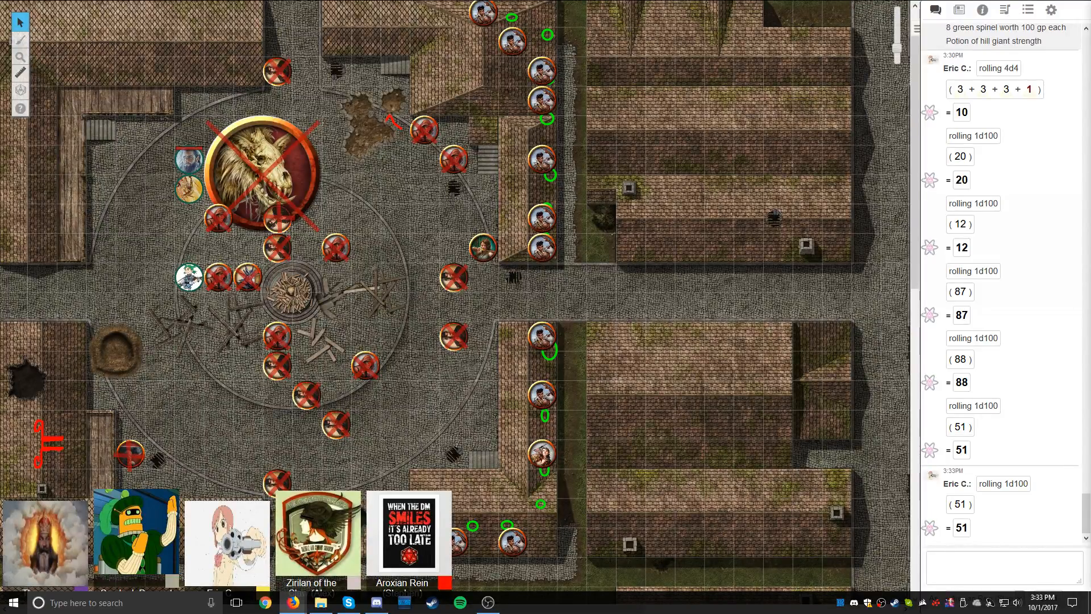
Step: Scroll the chat to see d100 results 27, 99 and 77
{"action": "scroll", "scroll_direction": "down", "scroll_amount": 3}
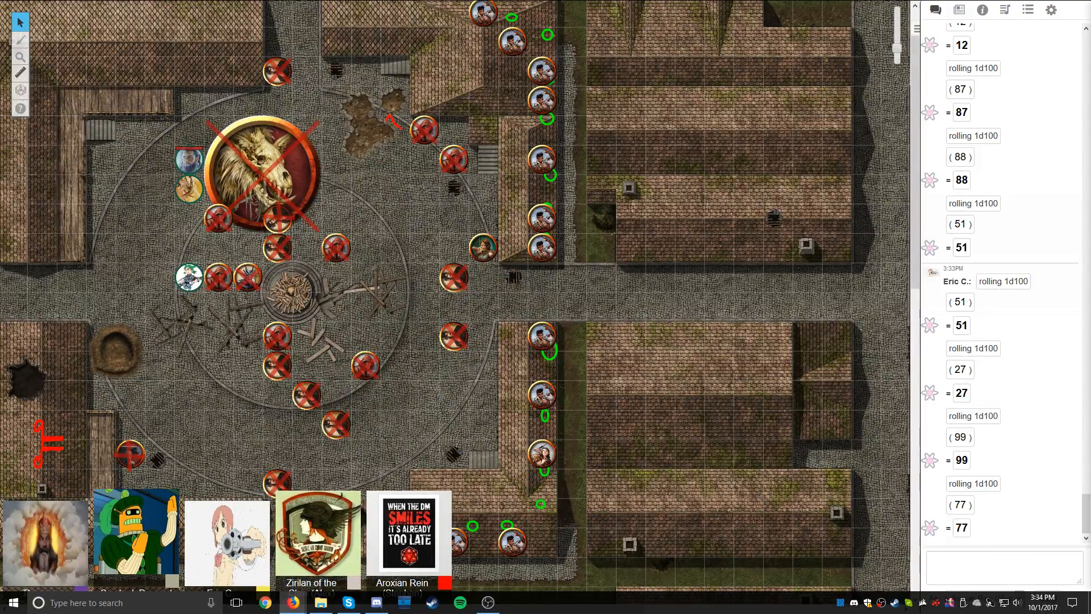
Step: Scroll the chat to follow the next d100 results, 45 and then 4
{"action": "scroll", "scroll_direction": "down", "scroll_amount": 3}
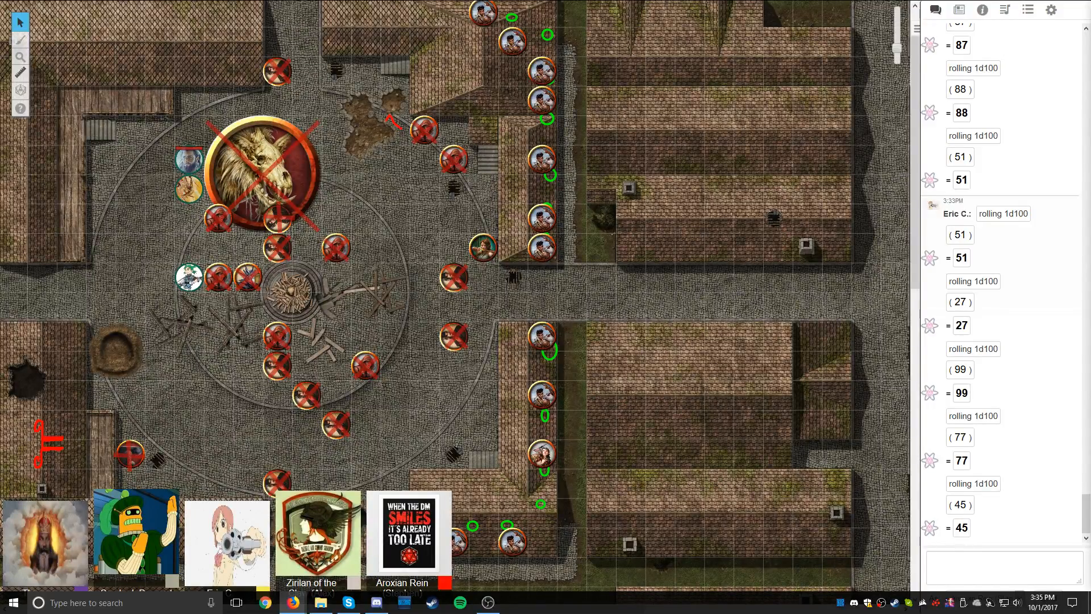
{"action": "scroll", "scroll_direction": "down", "scroll_amount": 3}
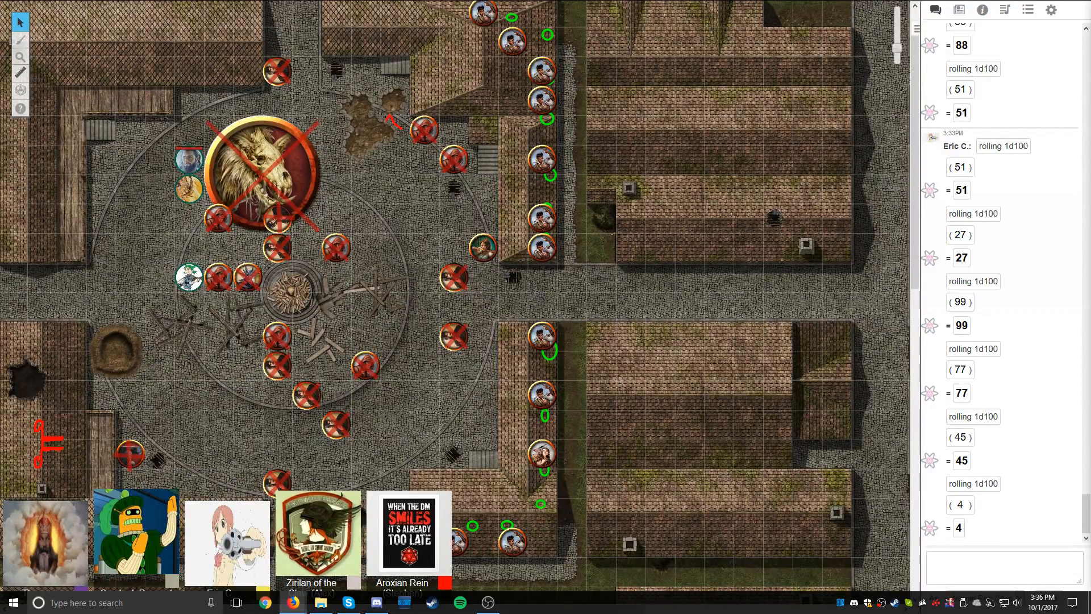
Step: Switch the right sidebar from chat to the D&D 5th Edition compendium categories
{"action": "left_click", "coordinate": [961, 10]}
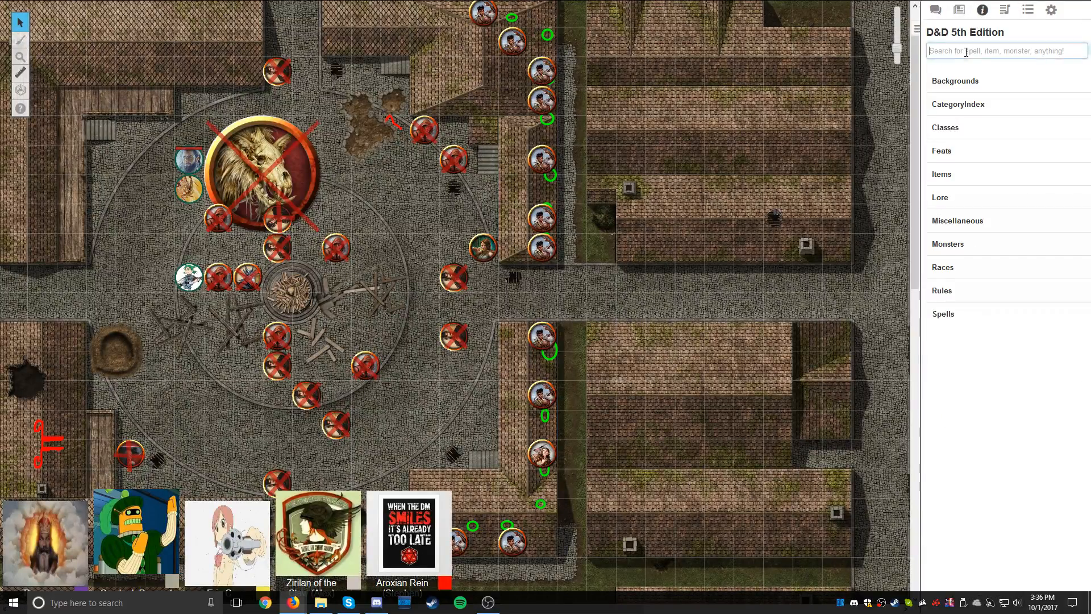
Step: Search 'robe', open Robe of Useful Items, look up the Portable ram, then close it
{"action": "type", "text": "robe"}
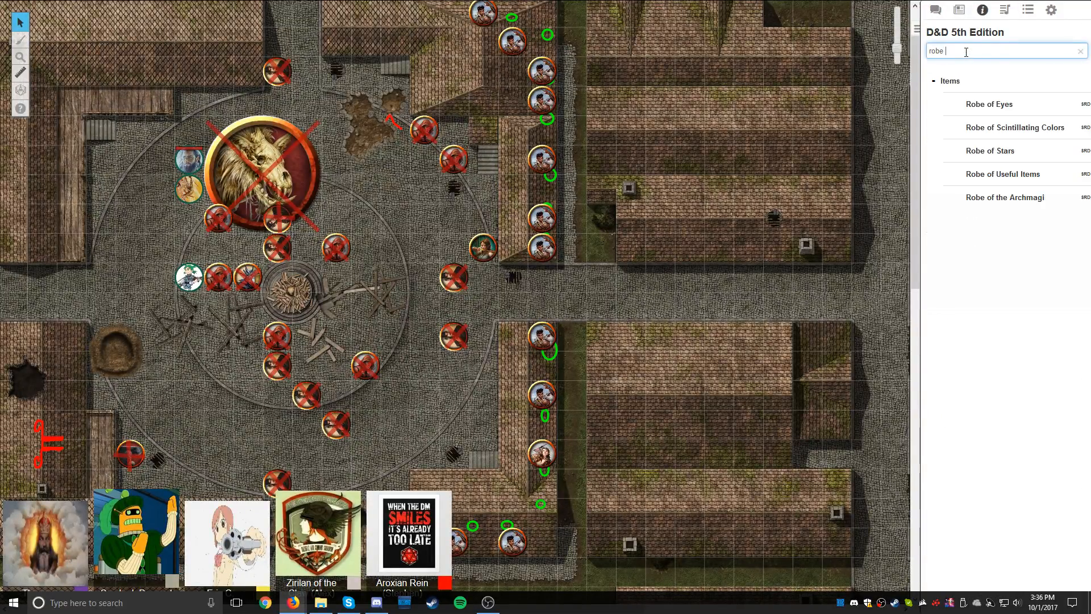
{"action": "left_click", "coordinate": [1003, 174]}
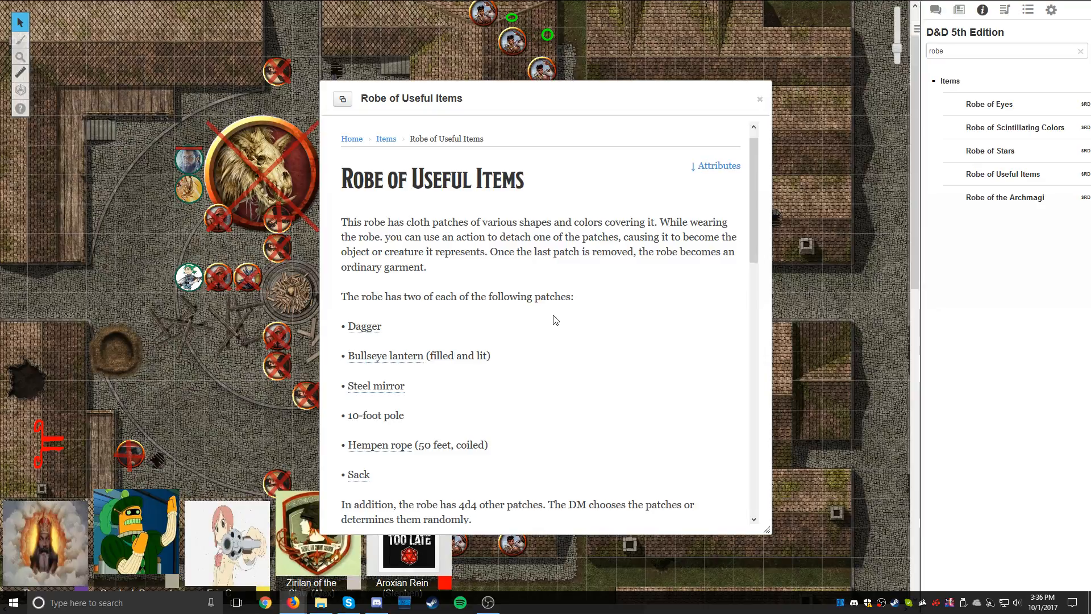
{"action": "scroll", "scroll_direction": "down", "scroll_amount": 3}
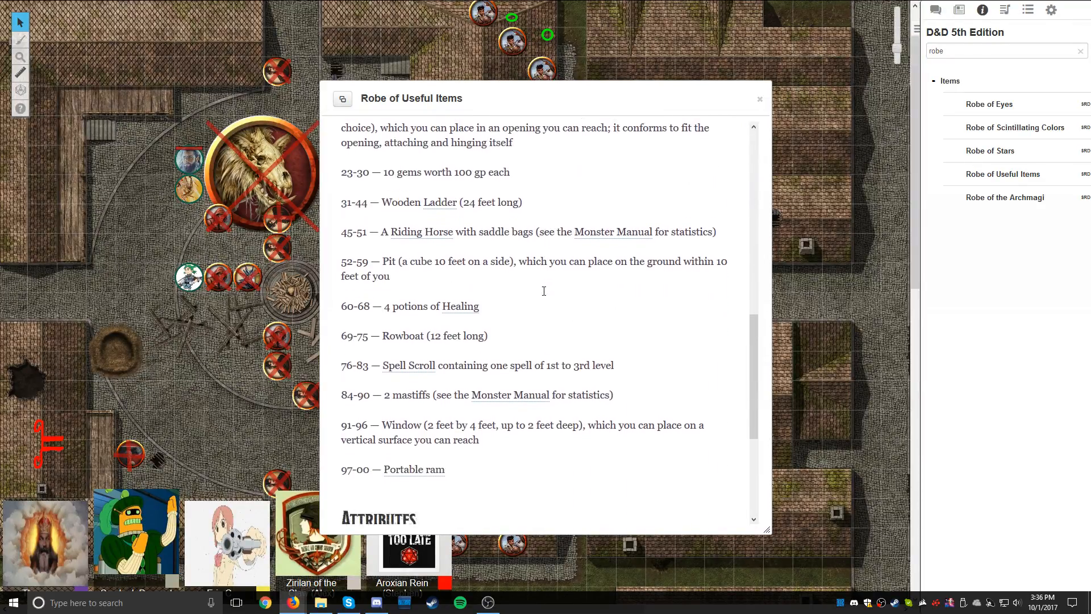
{"action": "scroll", "scroll_direction": "down", "scroll_amount": 3}
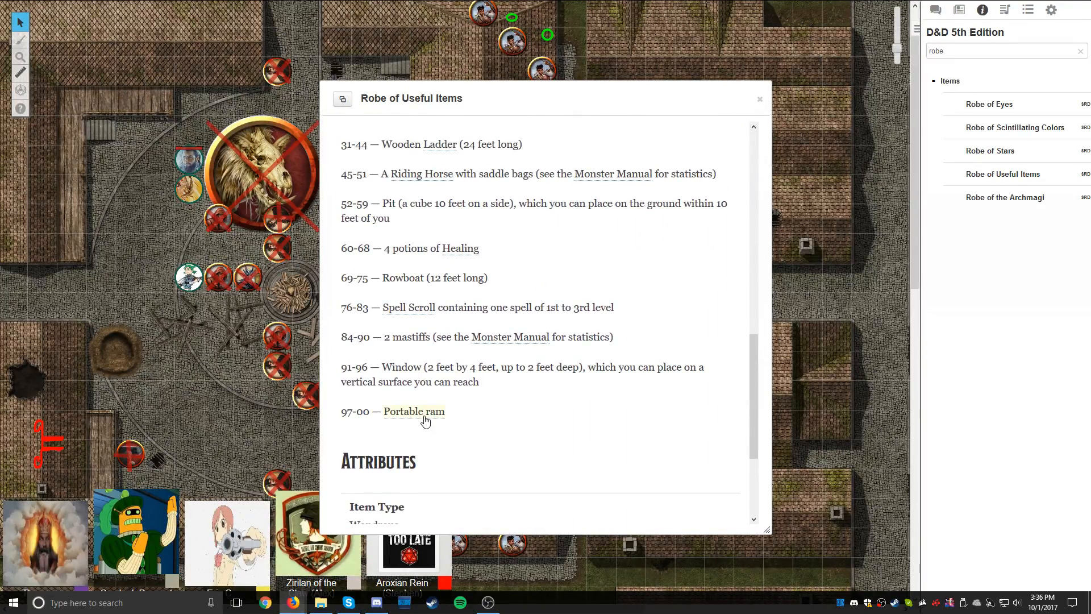
{"action": "left_click", "coordinate": [414, 411]}
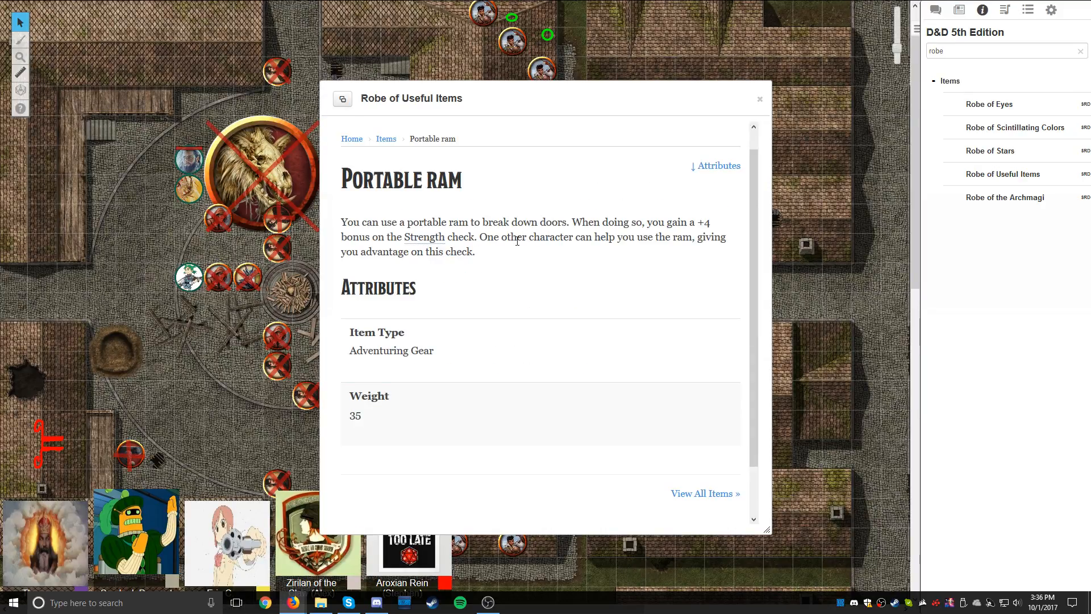
{"action": "mouse_move", "coordinate": [482, 271]}
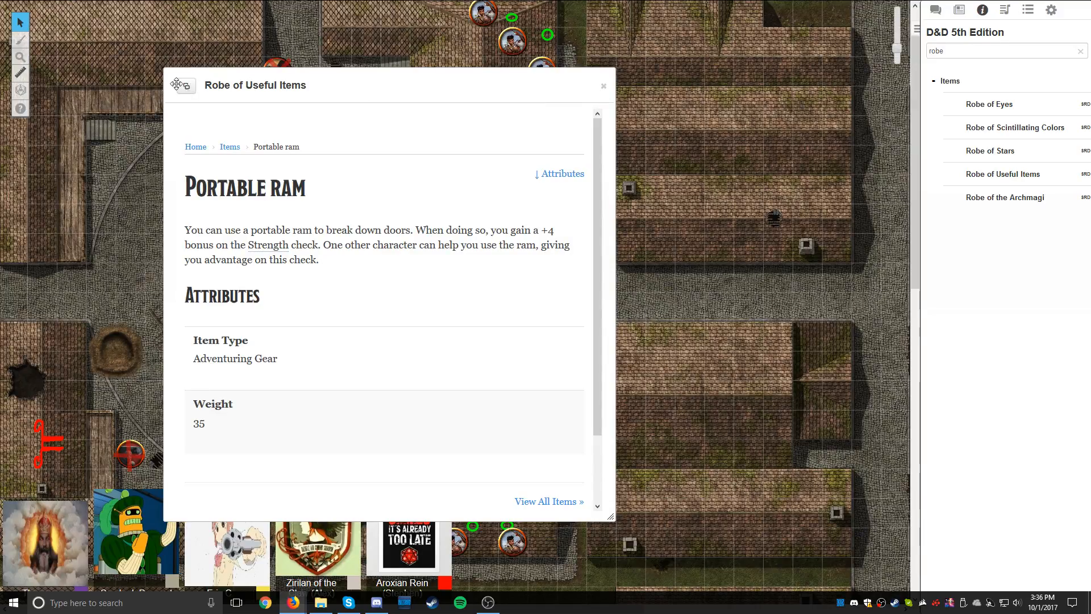
{"action": "left_click", "coordinate": [603, 86]}
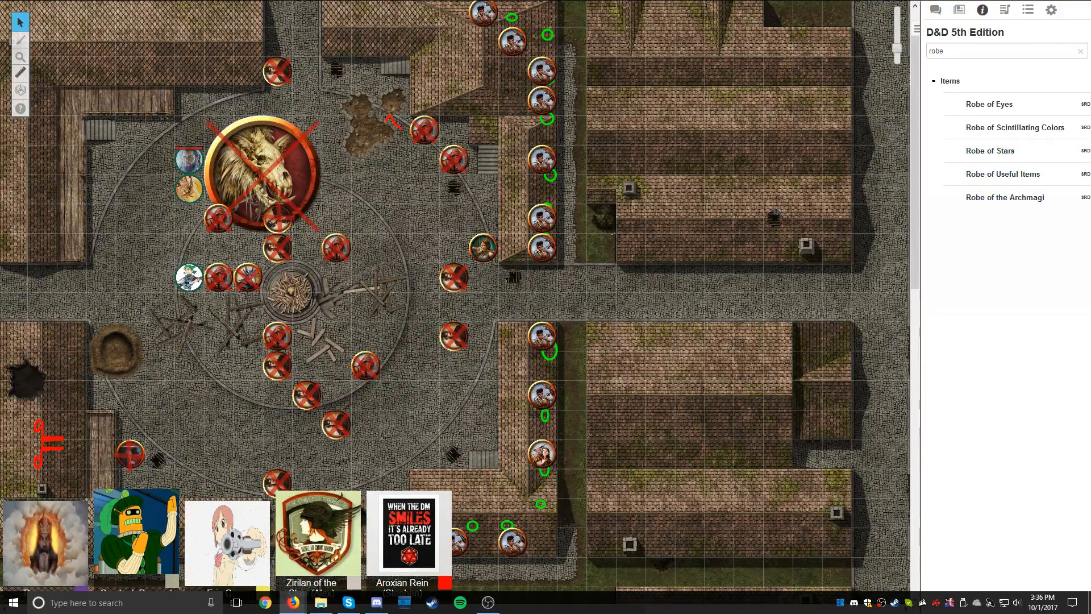
{"action": "mouse_move", "coordinate": [994, 176]}
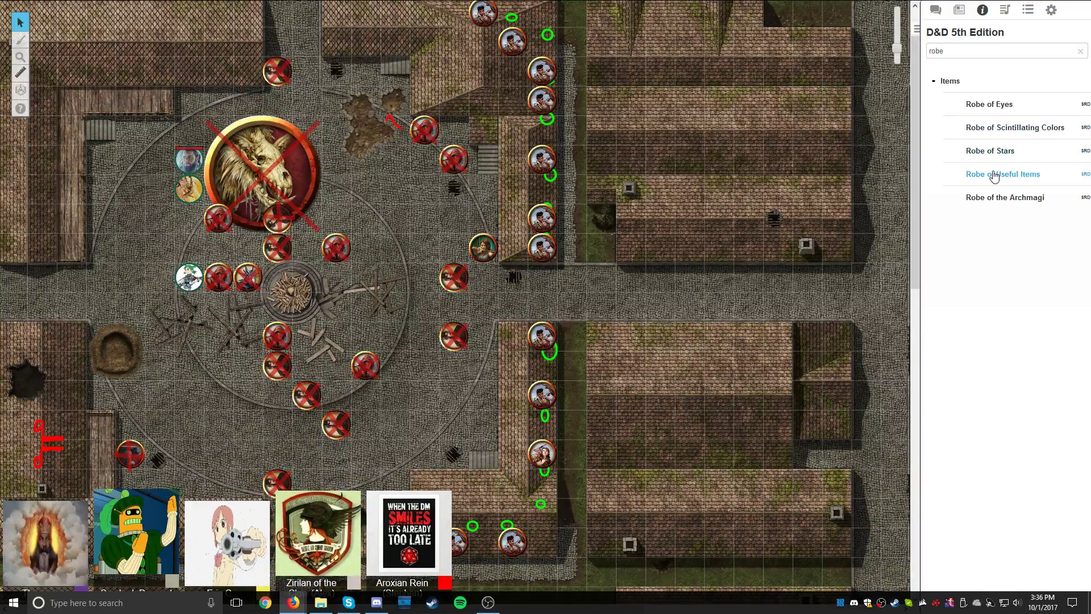
Step: Reopen Robe of Useful Items and scroll down to its d100 patch table
{"action": "left_click", "coordinate": [1003, 174]}
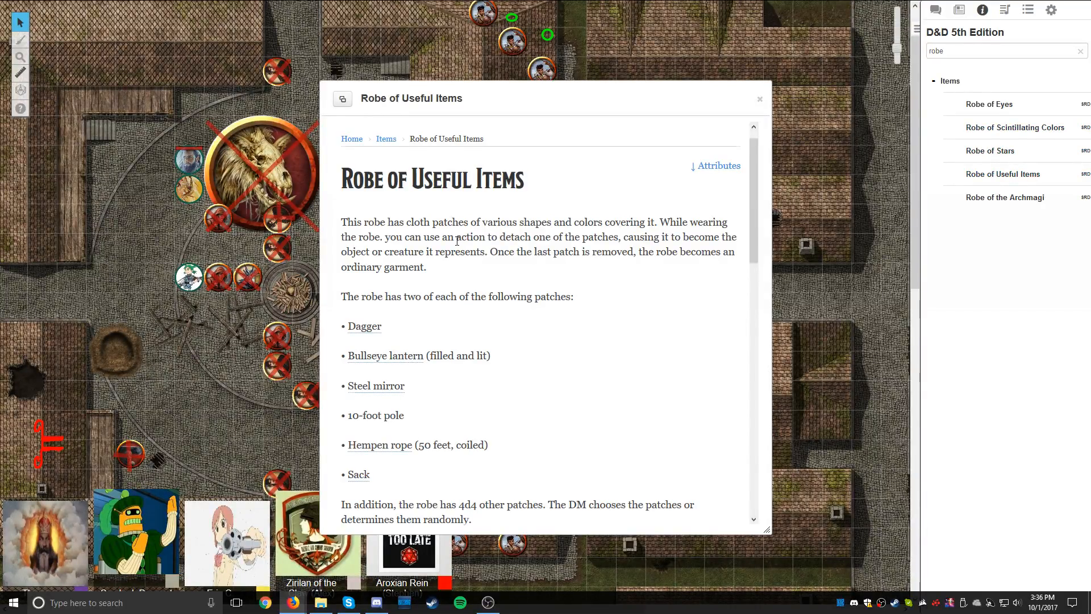
{"action": "scroll", "scroll_direction": "down", "scroll_amount": 3}
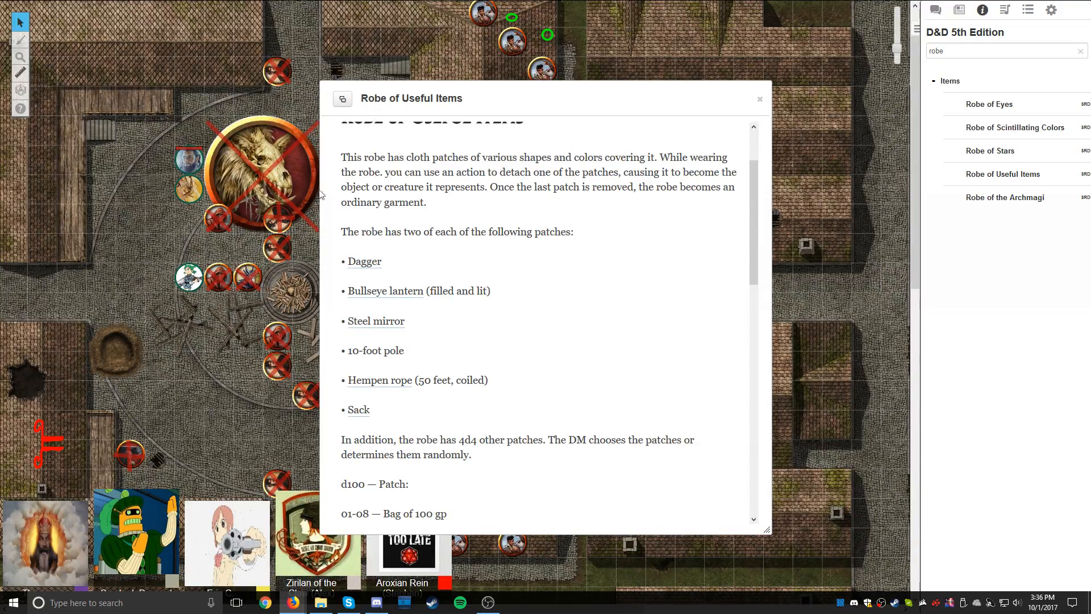
{"action": "scroll", "scroll_direction": "down", "scroll_amount": 3}
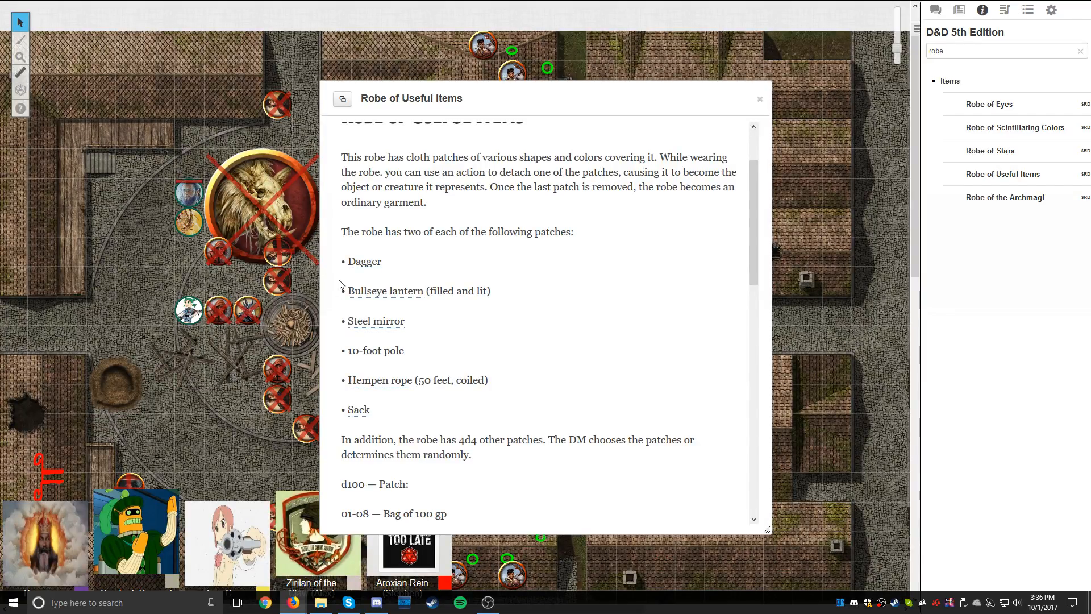
{"action": "mouse_move", "coordinate": [336, 393]}
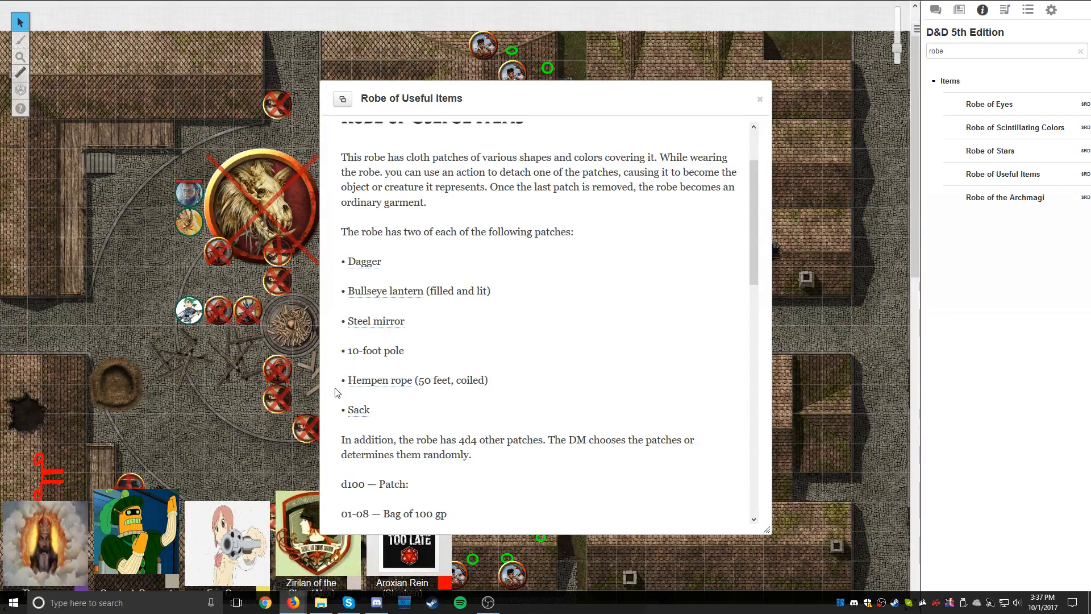
{"action": "scroll", "scroll_direction": "down", "scroll_amount": 3}
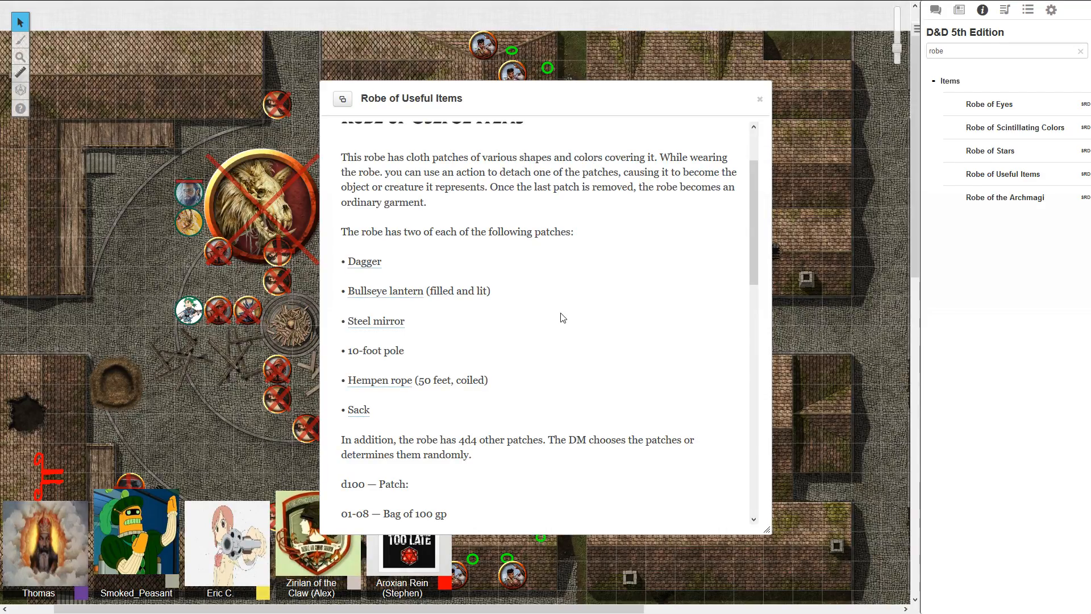
{"action": "mouse_move", "coordinate": [514, 322]}
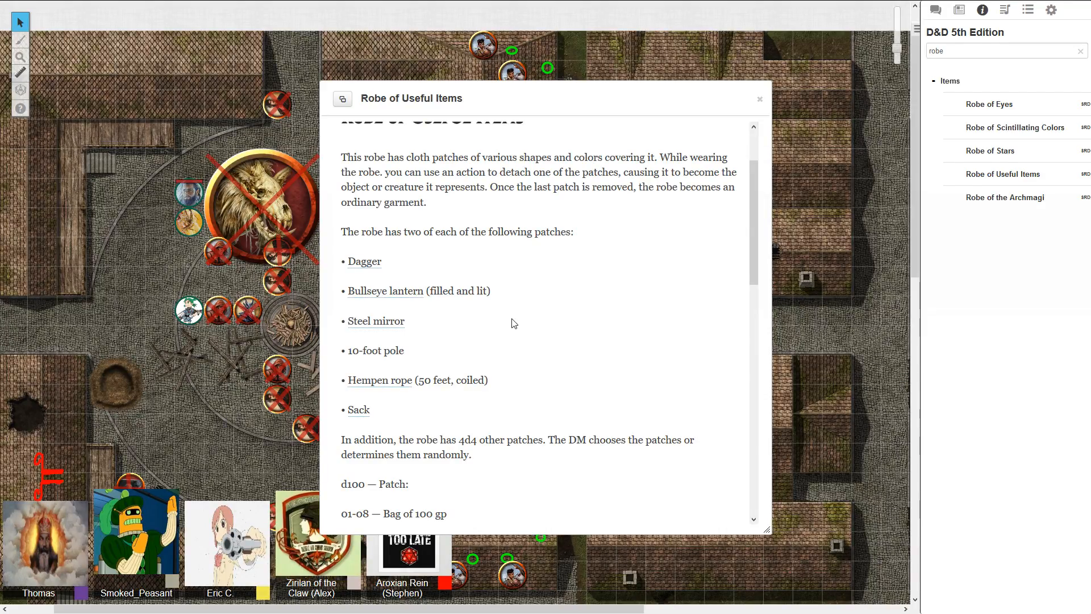
{"action": "scroll", "scroll_direction": "down", "scroll_amount": 3}
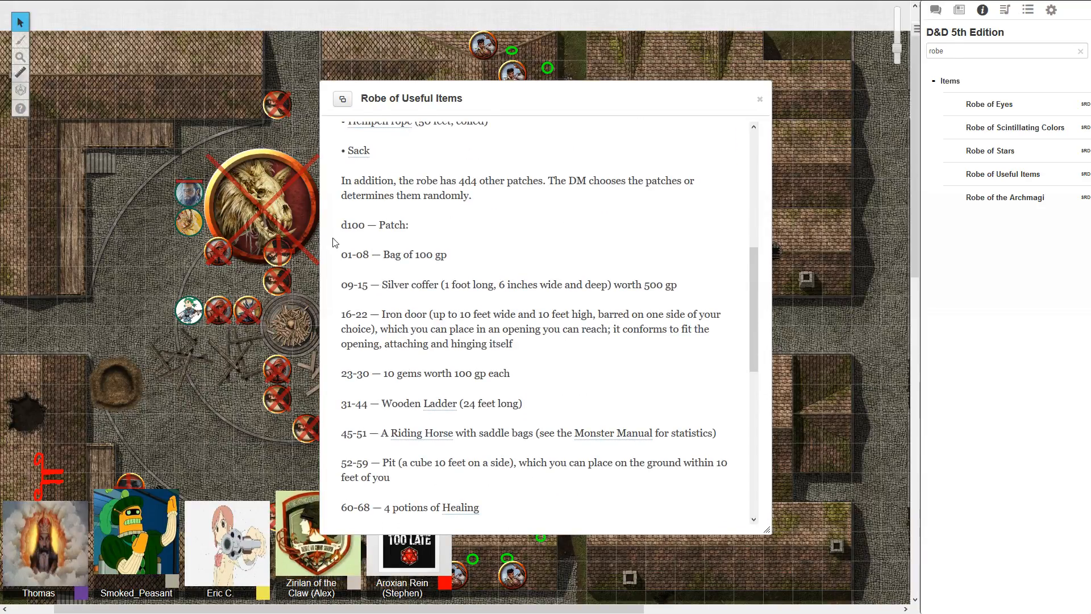
Step: Scroll through the remaining patch entries and close the Robe of Useful Items popup
{"action": "scroll", "scroll_direction": "down", "scroll_amount": 3}
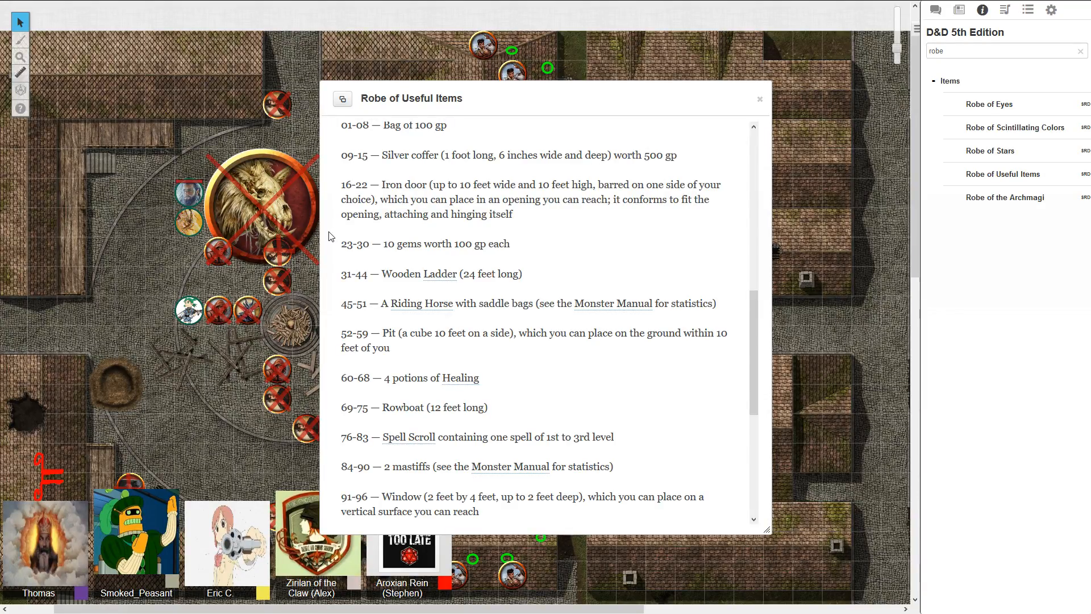
{"action": "mouse_move", "coordinate": [325, 241]}
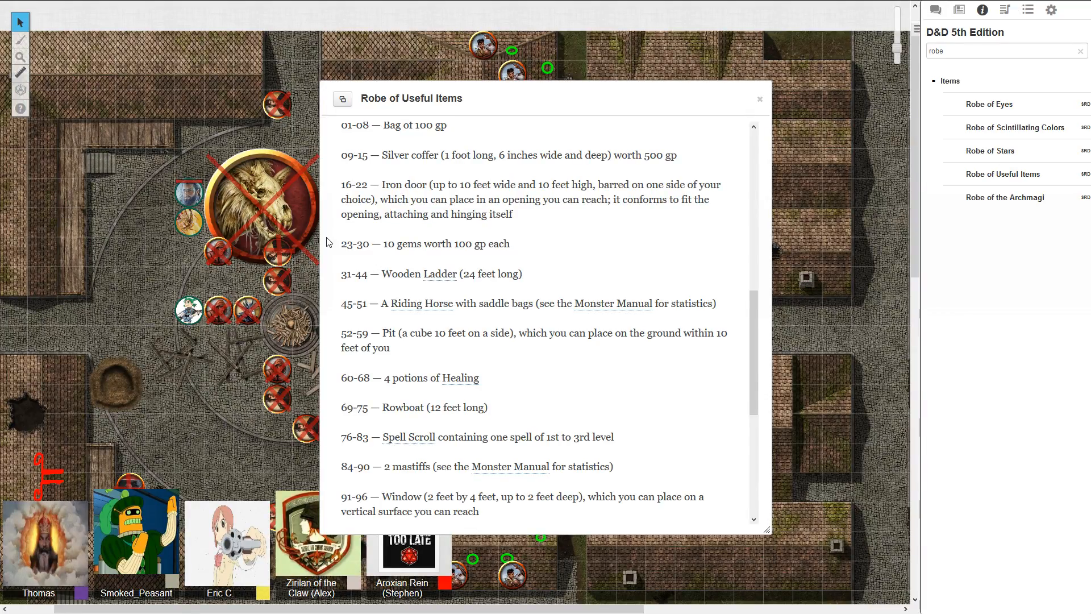
{"action": "mouse_move", "coordinate": [572, 414]}
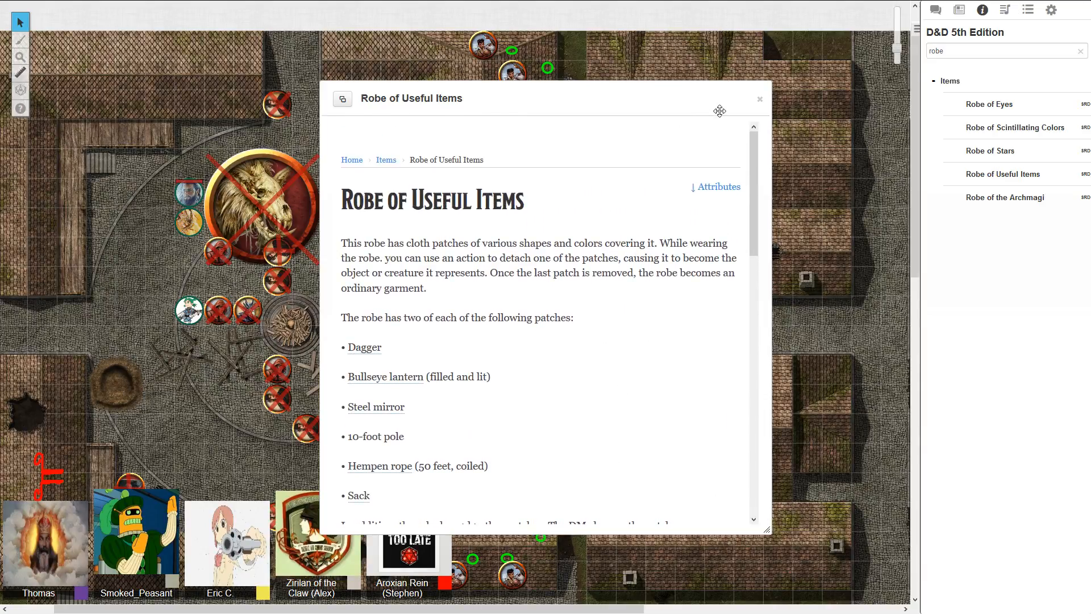
{"action": "left_click", "coordinate": [759, 99]}
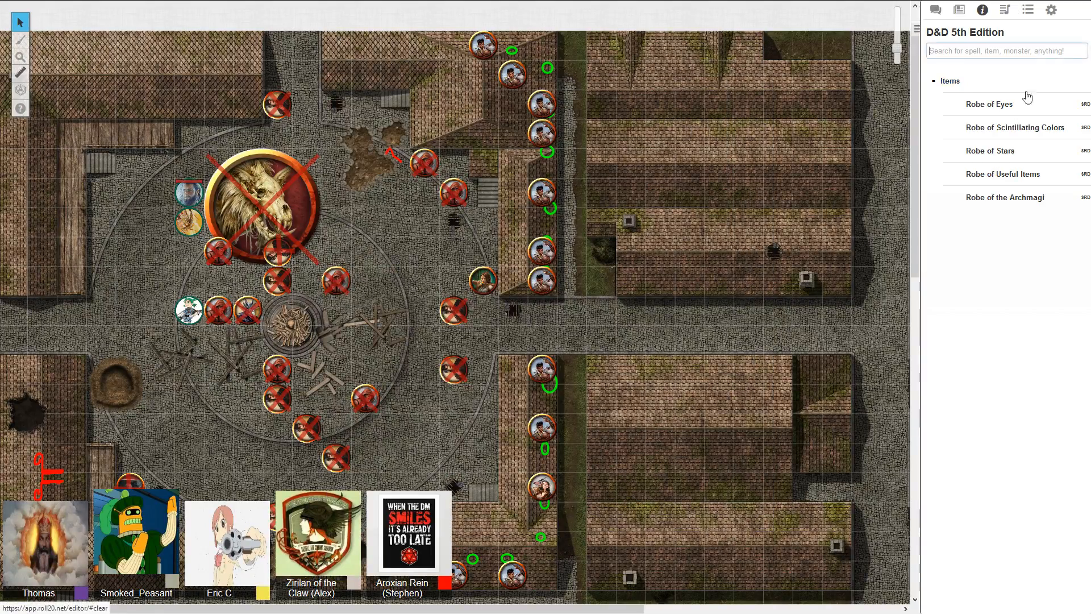
Step: Show the chat log of 1d100 rolls, then return to the compendium's category index
{"action": "left_click", "coordinate": [935, 11]}
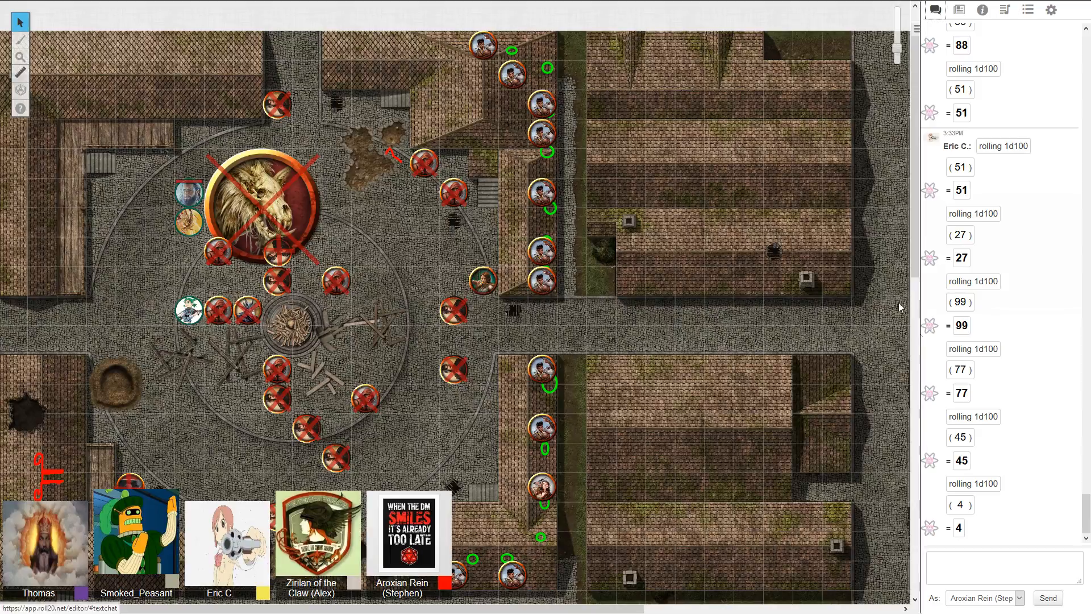
{"action": "left_click", "coordinate": [1005, 568]}
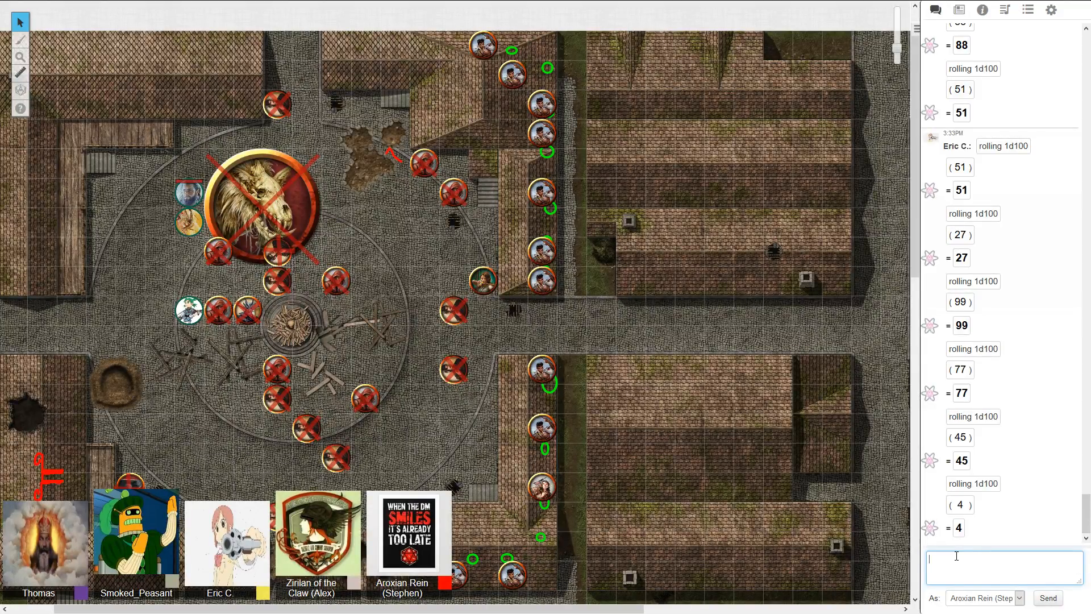
{"action": "mouse_move", "coordinate": [1050, 310]}
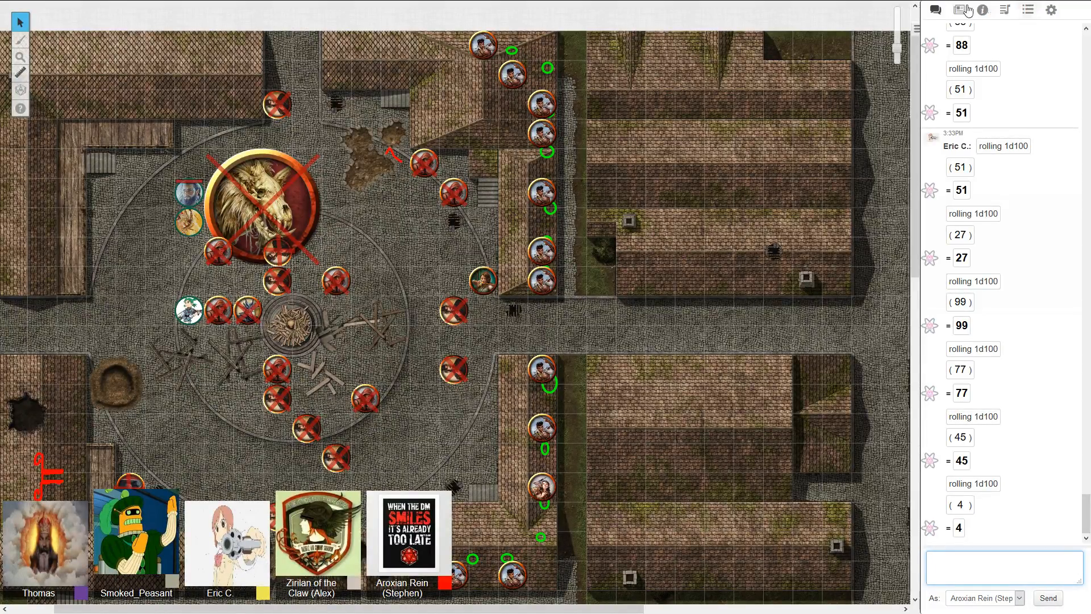
{"action": "left_click", "coordinate": [981, 11]}
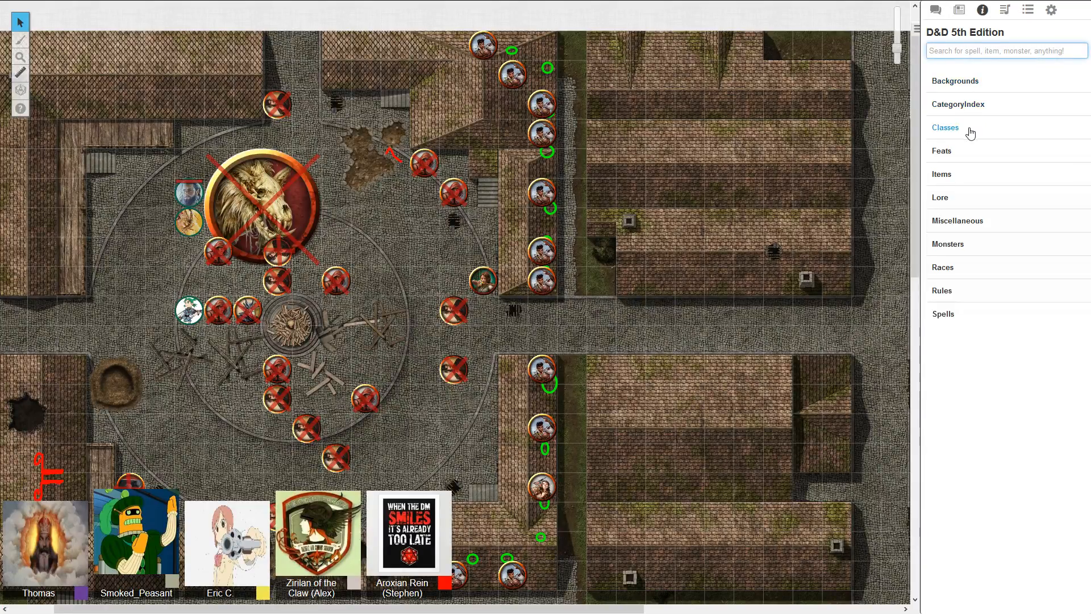
Step: List the compendium's Classes and open the Rogue entry with its hit points and proficiencies
{"action": "left_click", "coordinate": [945, 127]}
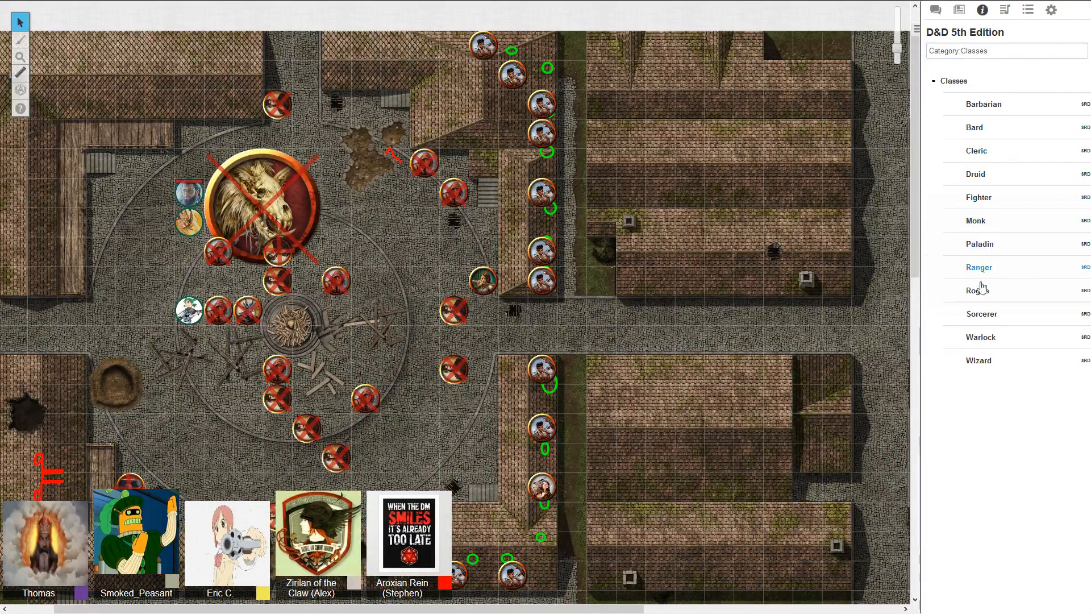
{"action": "left_click", "coordinate": [975, 290]}
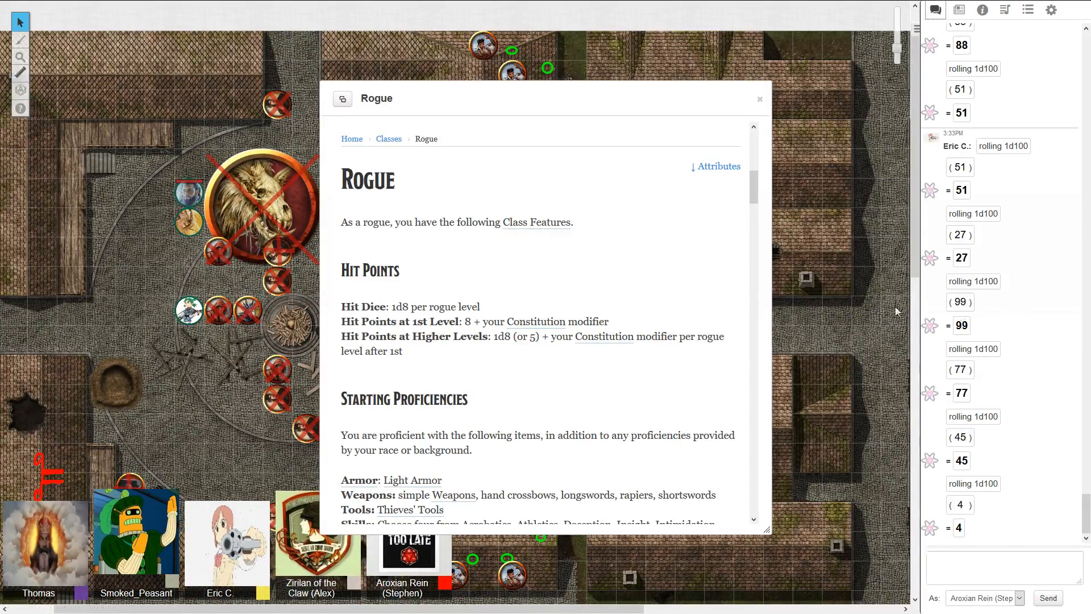
{"action": "mouse_move", "coordinate": [350, 240]}
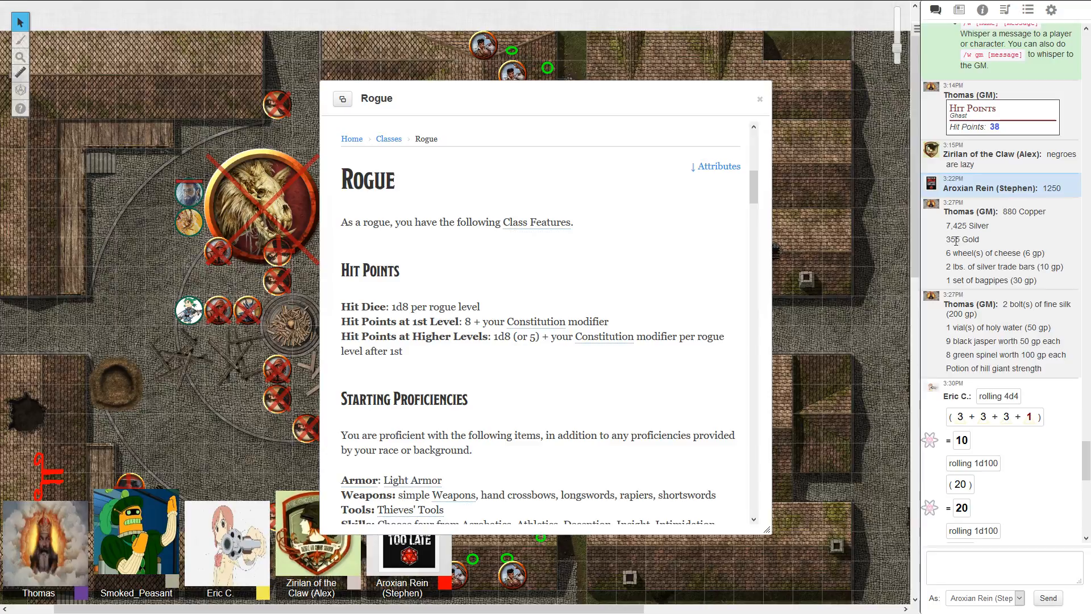
{"action": "mouse_move", "coordinate": [948, 263]}
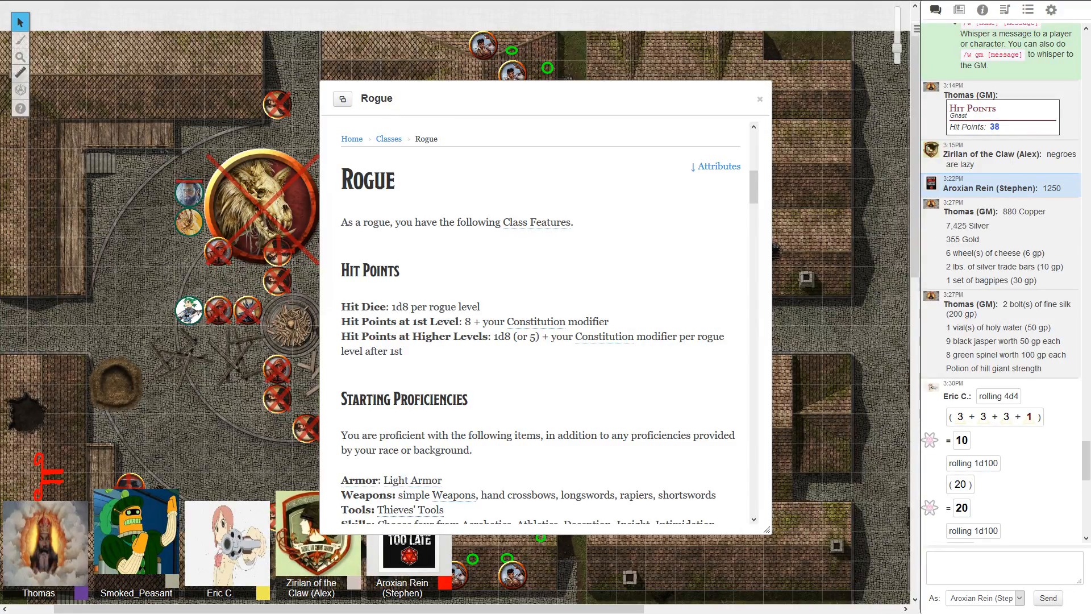
Step: Scroll the chat and highlight the holy water, black jasper and green spinel loot lines
{"action": "scroll", "scroll_direction": "down", "scroll_amount": 3}
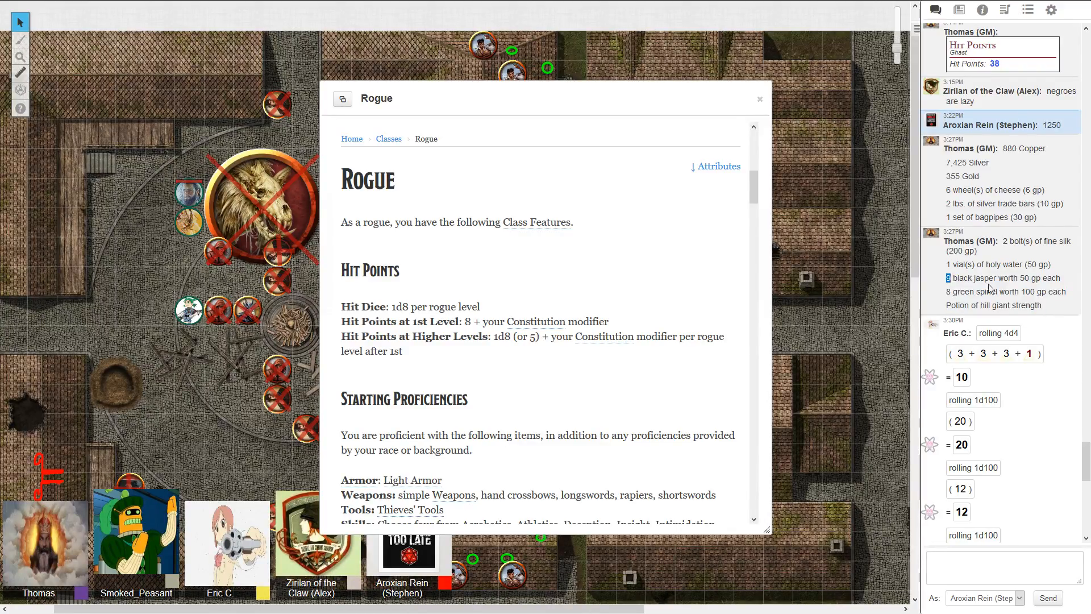
{"action": "left_click_drag", "start_coordinate": [946, 278], "coordinate": [1079, 291]}
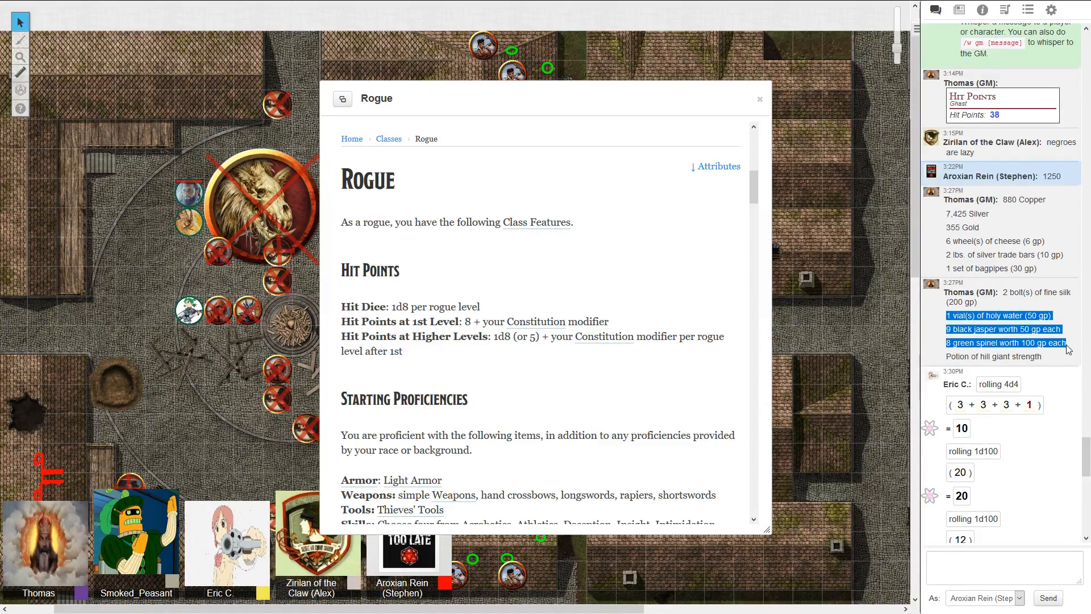
{"action": "left_click", "coordinate": [938, 318]}
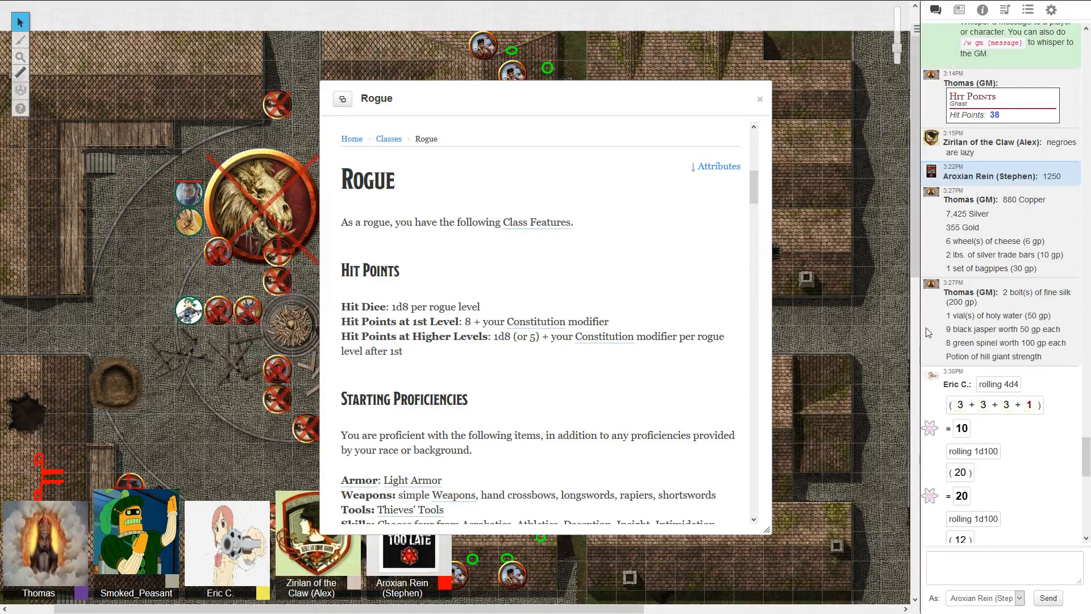
{"action": "mouse_move", "coordinate": [937, 332]}
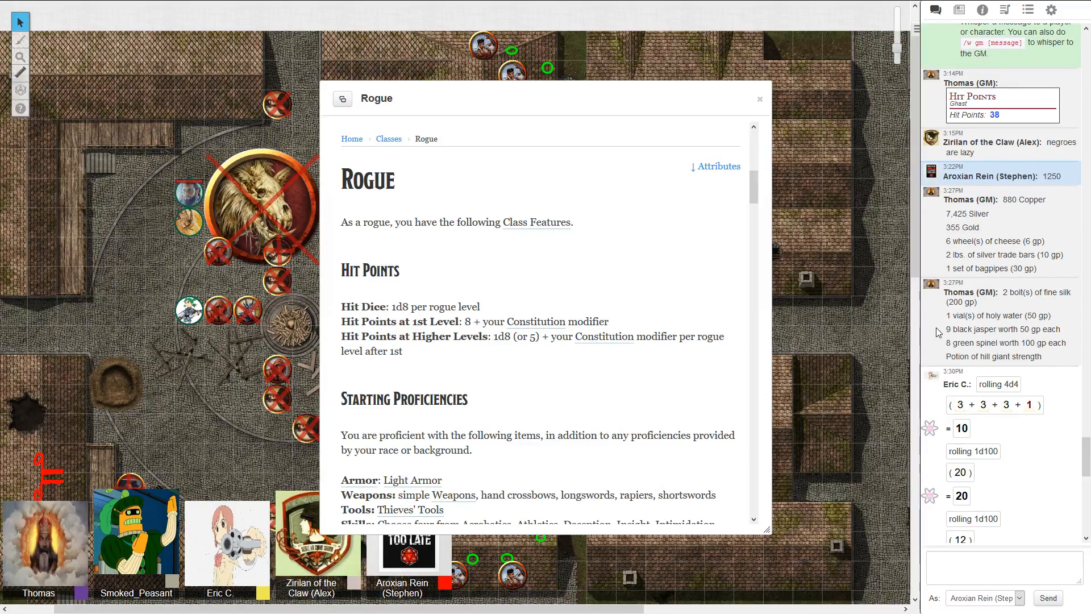
{"action": "mouse_move", "coordinate": [768, 108]}
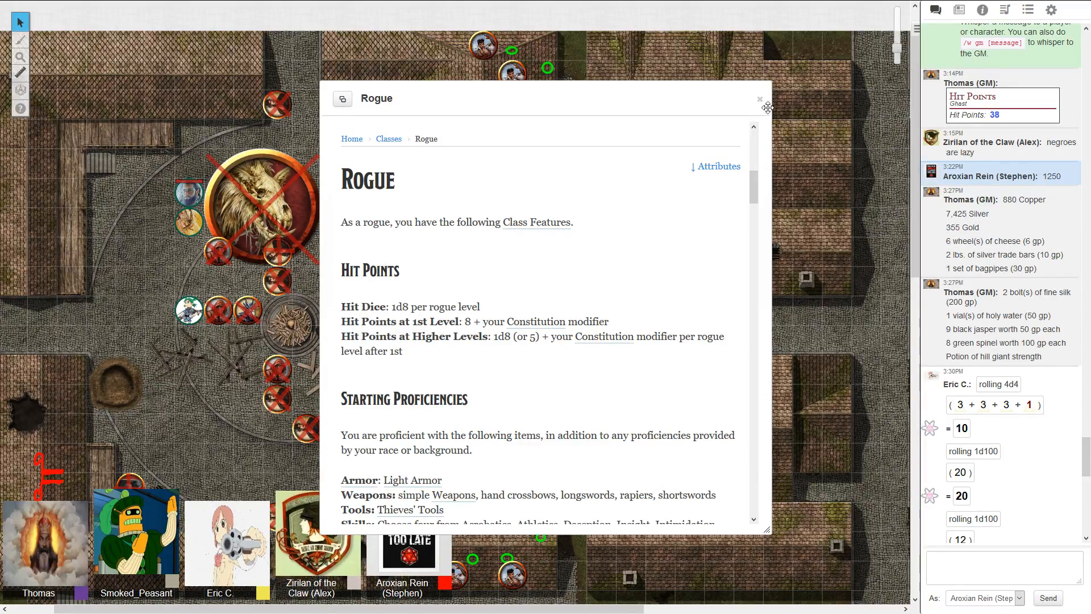
Step: Close the Rogue popup, glance at chat, and clear the Category:Classes compendium search
{"action": "left_click", "coordinate": [759, 99]}
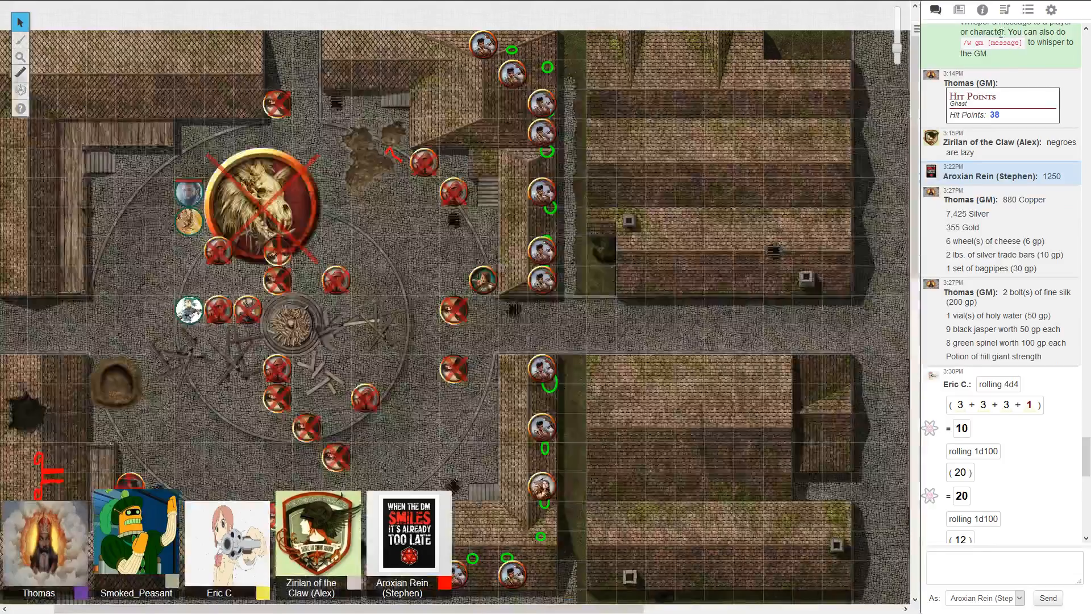
{"action": "left_click", "coordinate": [982, 10]}
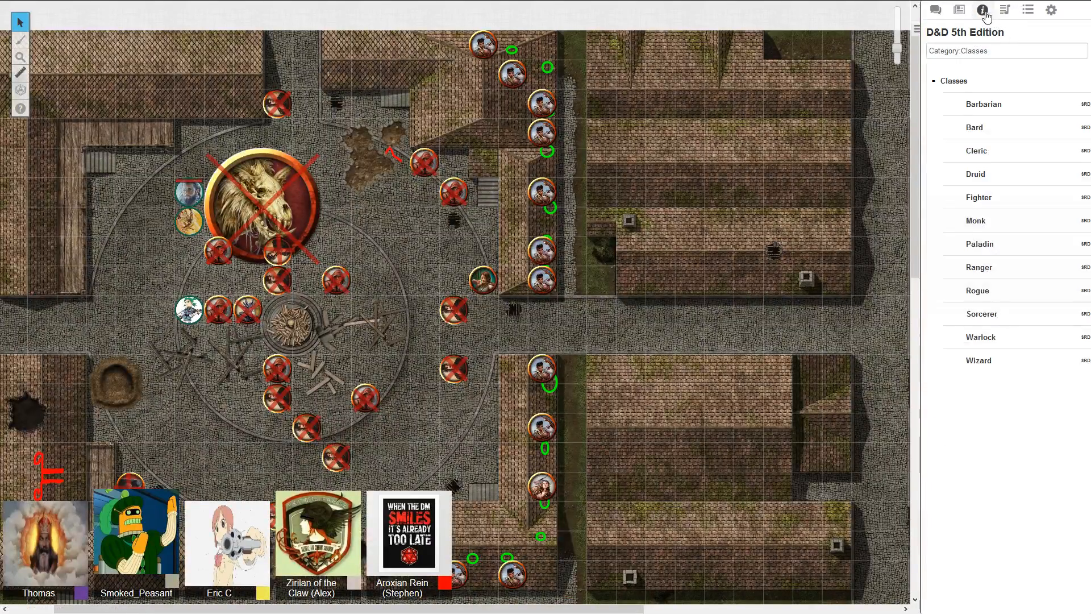
{"action": "left_click", "coordinate": [940, 9]}
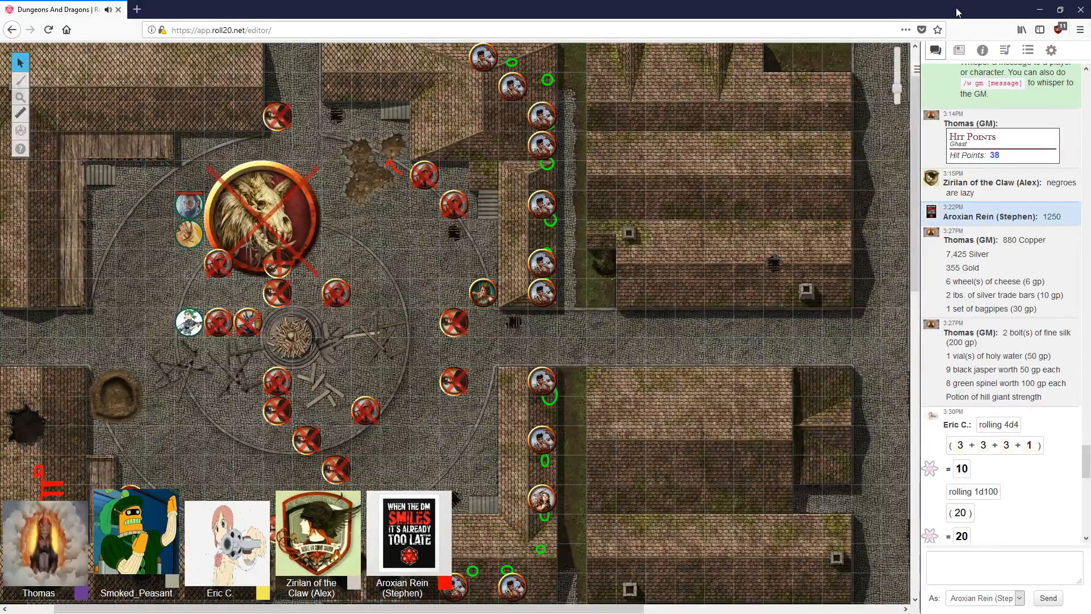
{"action": "left_click", "coordinate": [982, 50]}
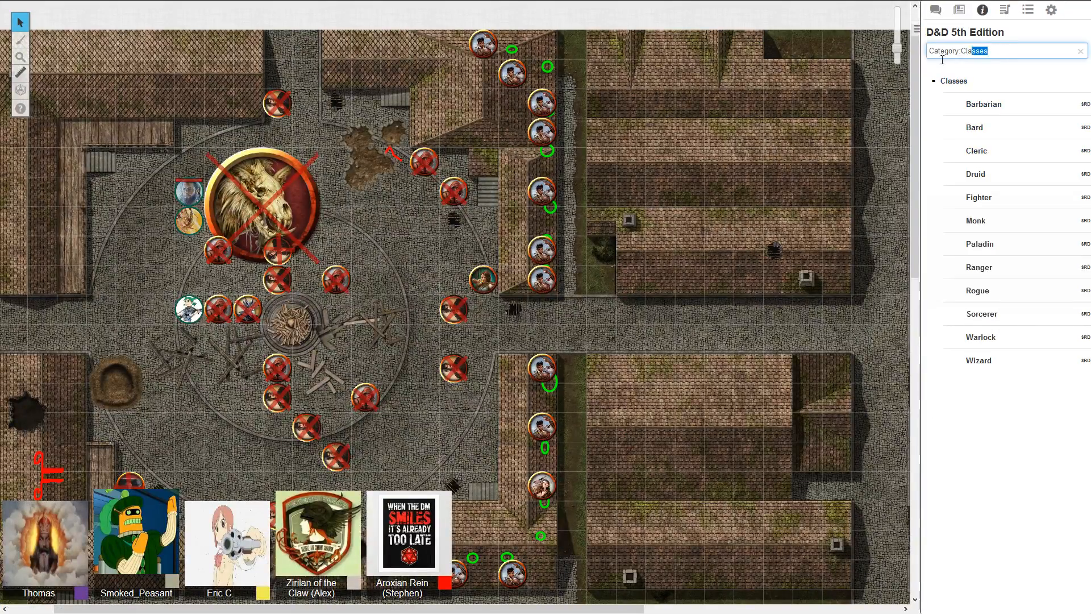
{"action": "left_click", "coordinate": [1051, 51]}
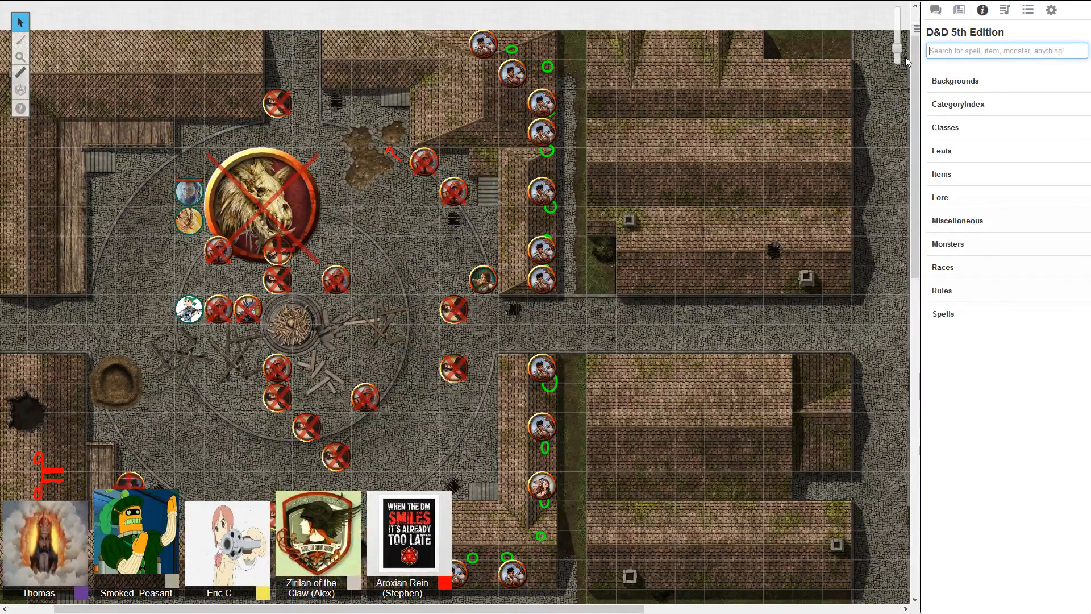